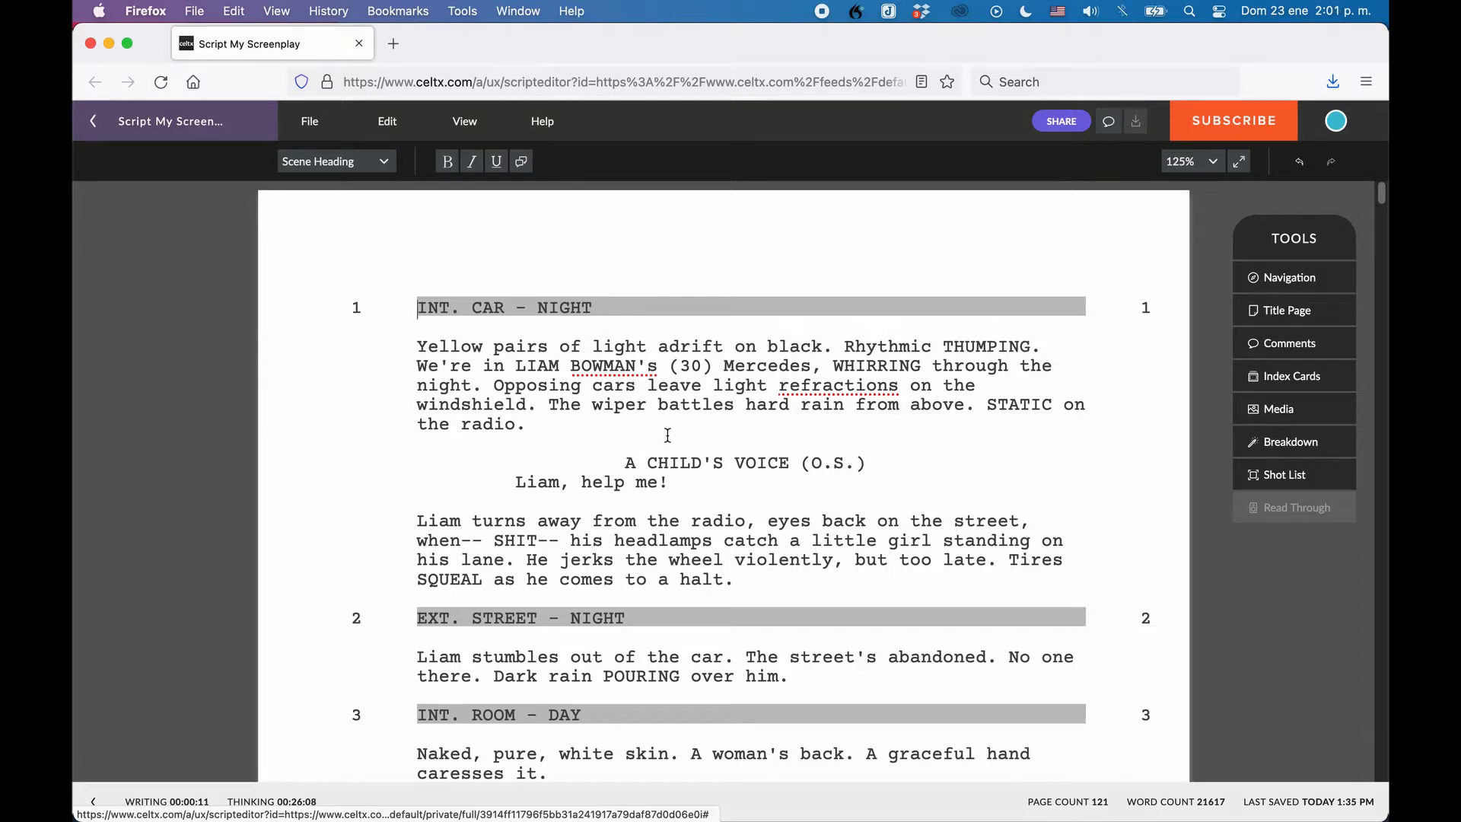
# - Export the screenplay to Fountain and open the file in Highland 2 rather than saving it
pyautogui.click(309, 121)
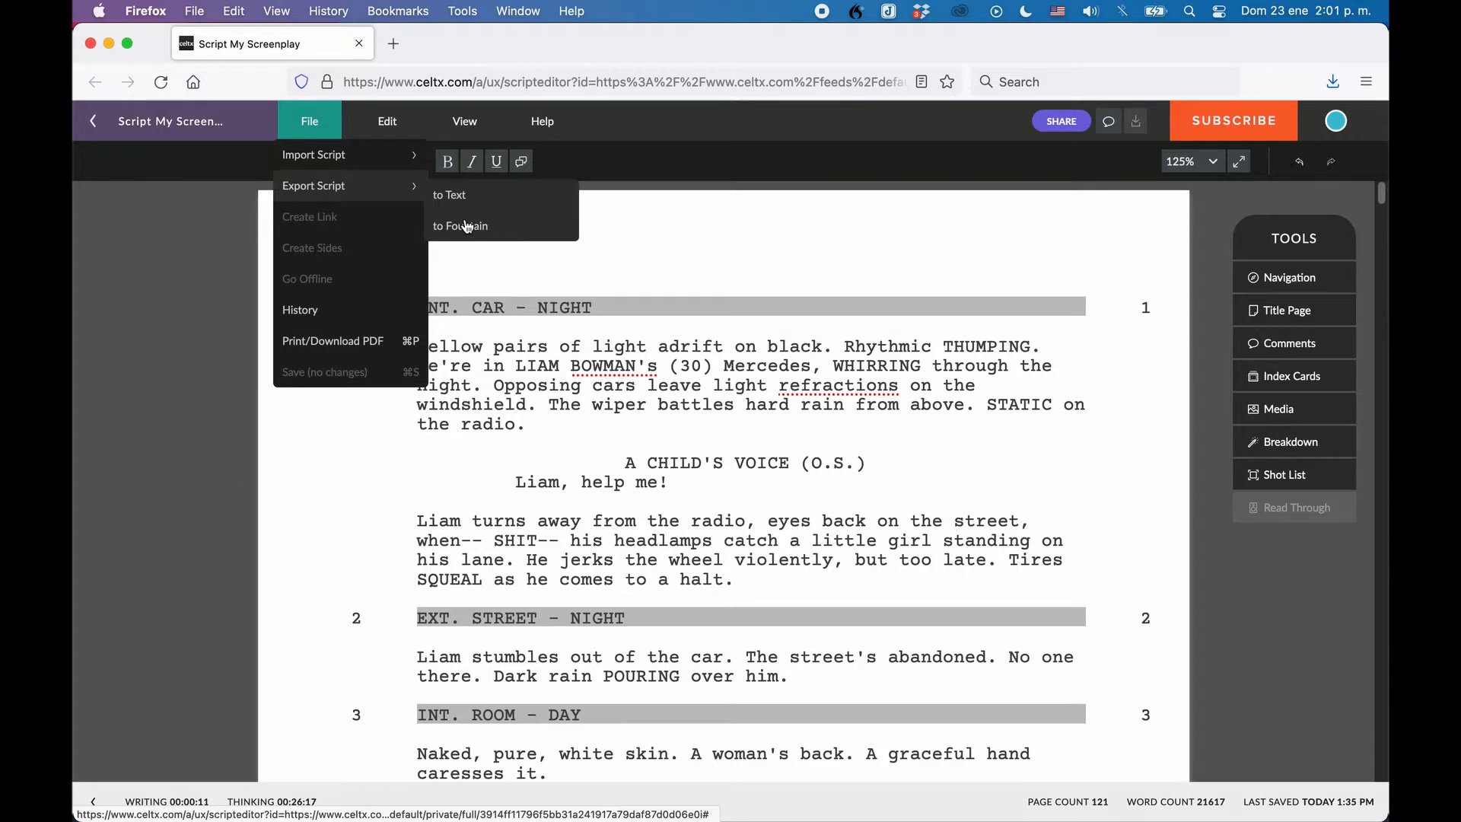
pyautogui.moveTo(473, 197)
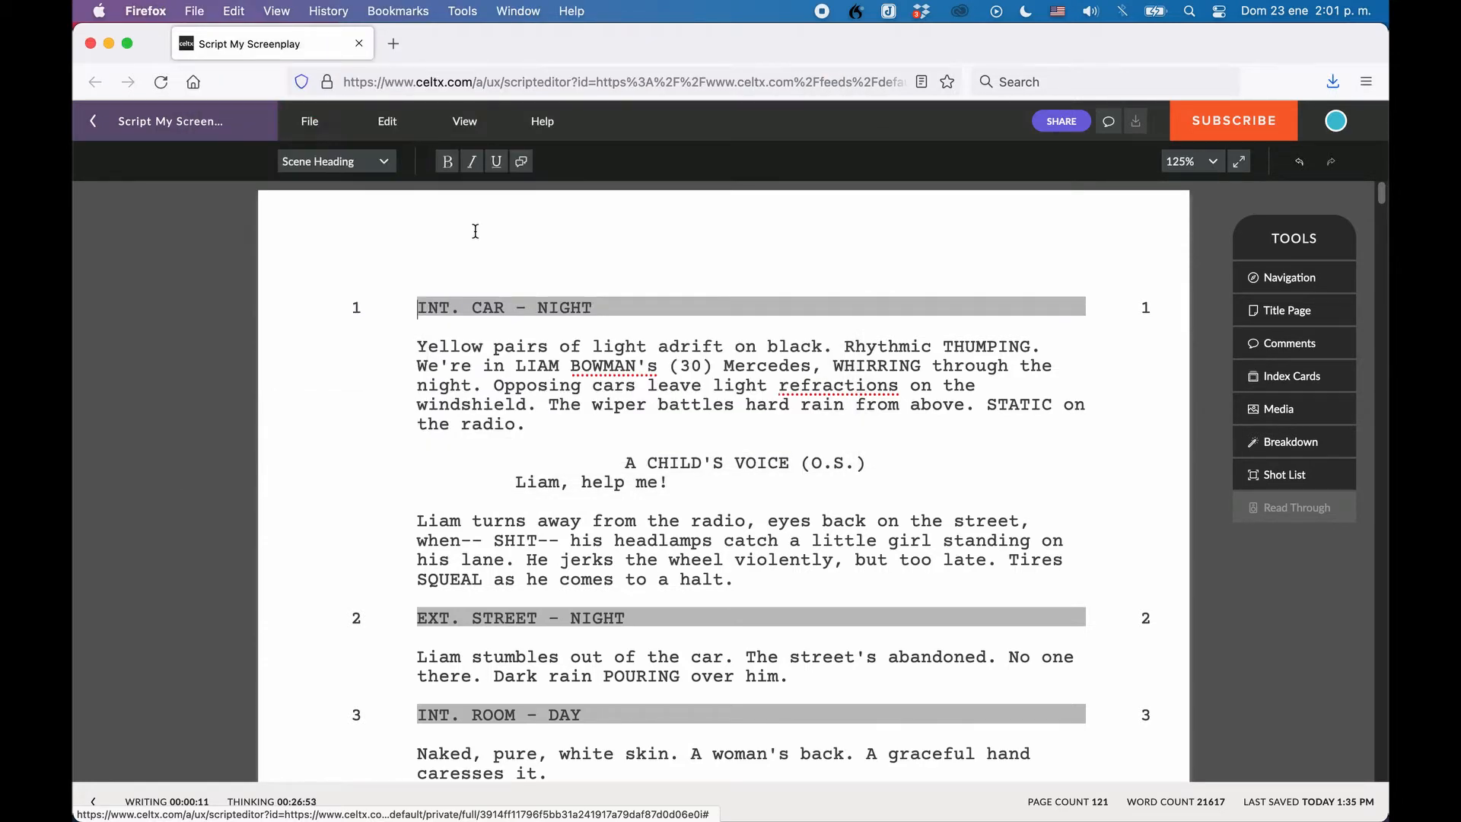
pyautogui.click(1134, 121)
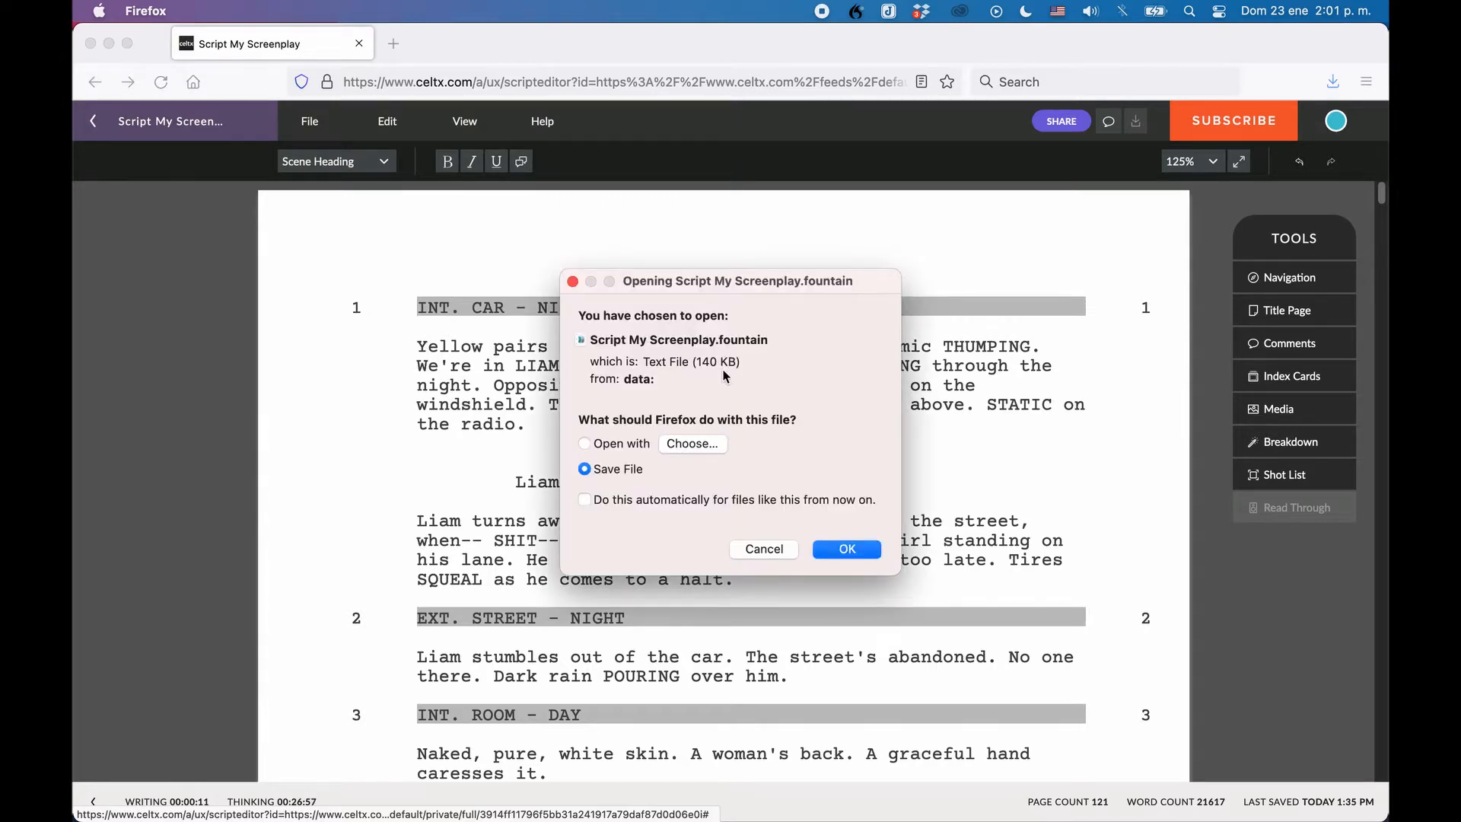
pyautogui.click(585, 443)
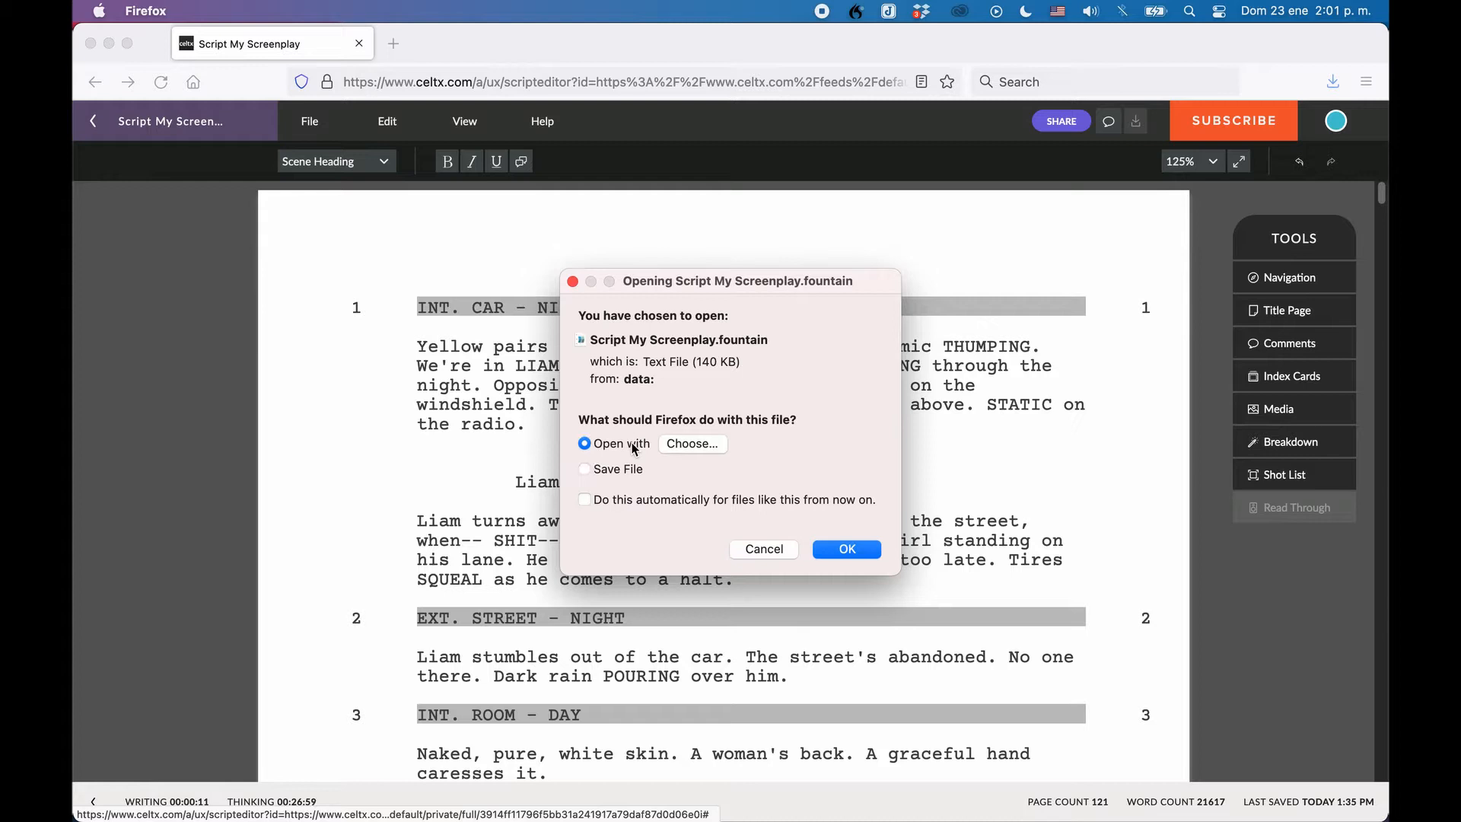
pyautogui.click(845, 548)
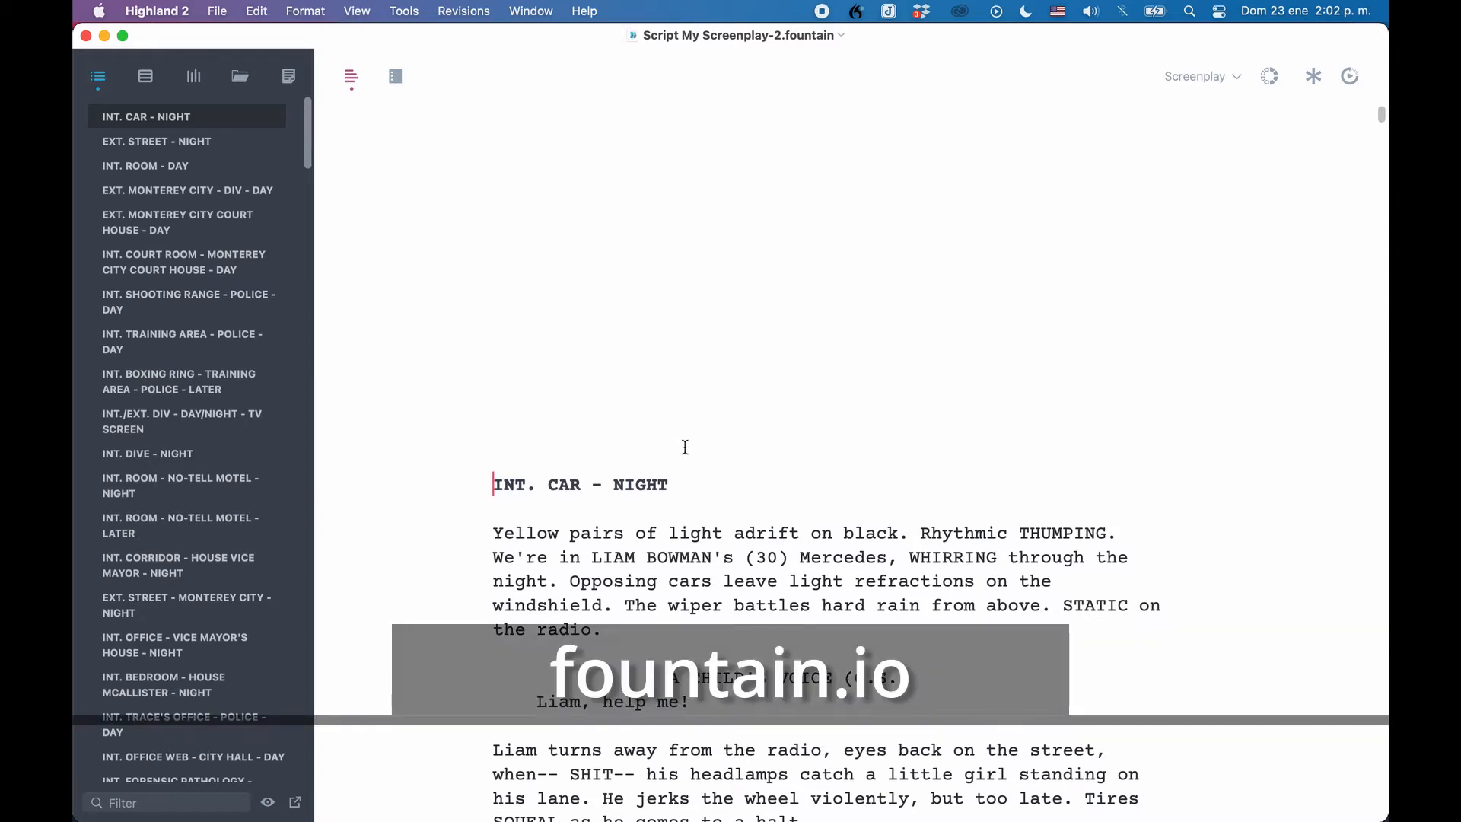
pyautogui.scroll(-3)
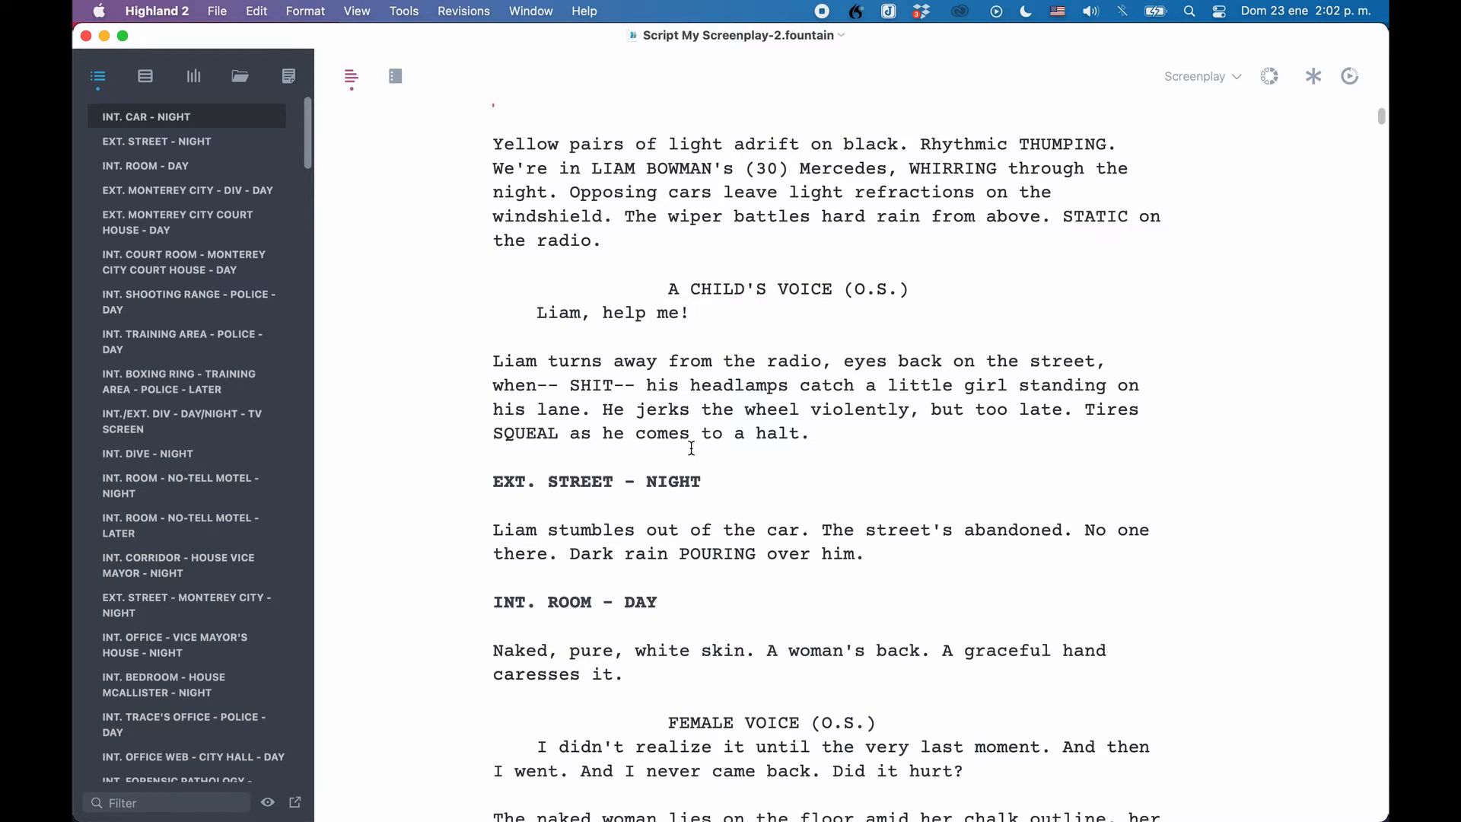
pyautogui.scroll(-3)
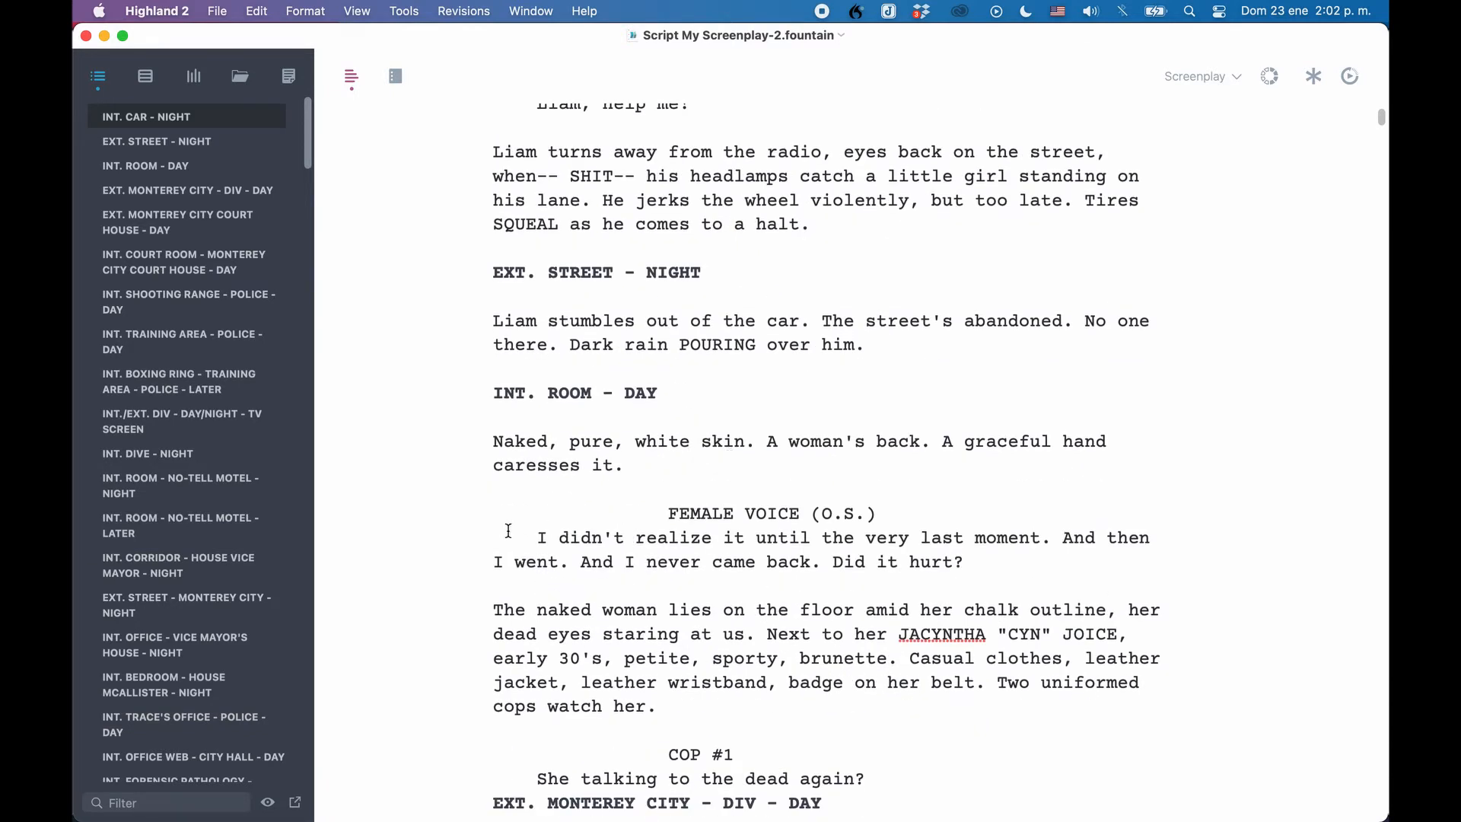
pyautogui.click(145, 165)
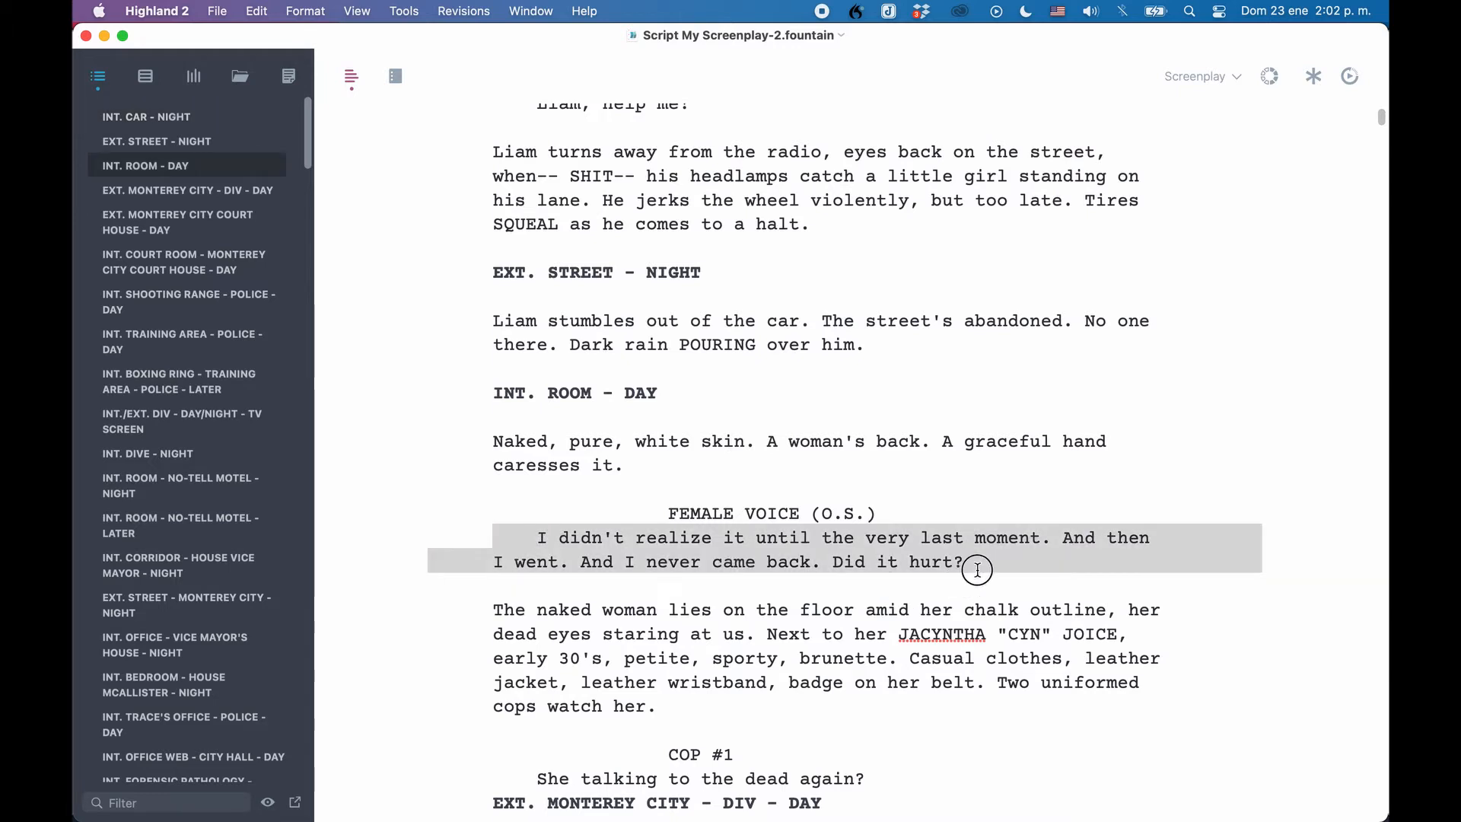
pyautogui.scroll(-3)
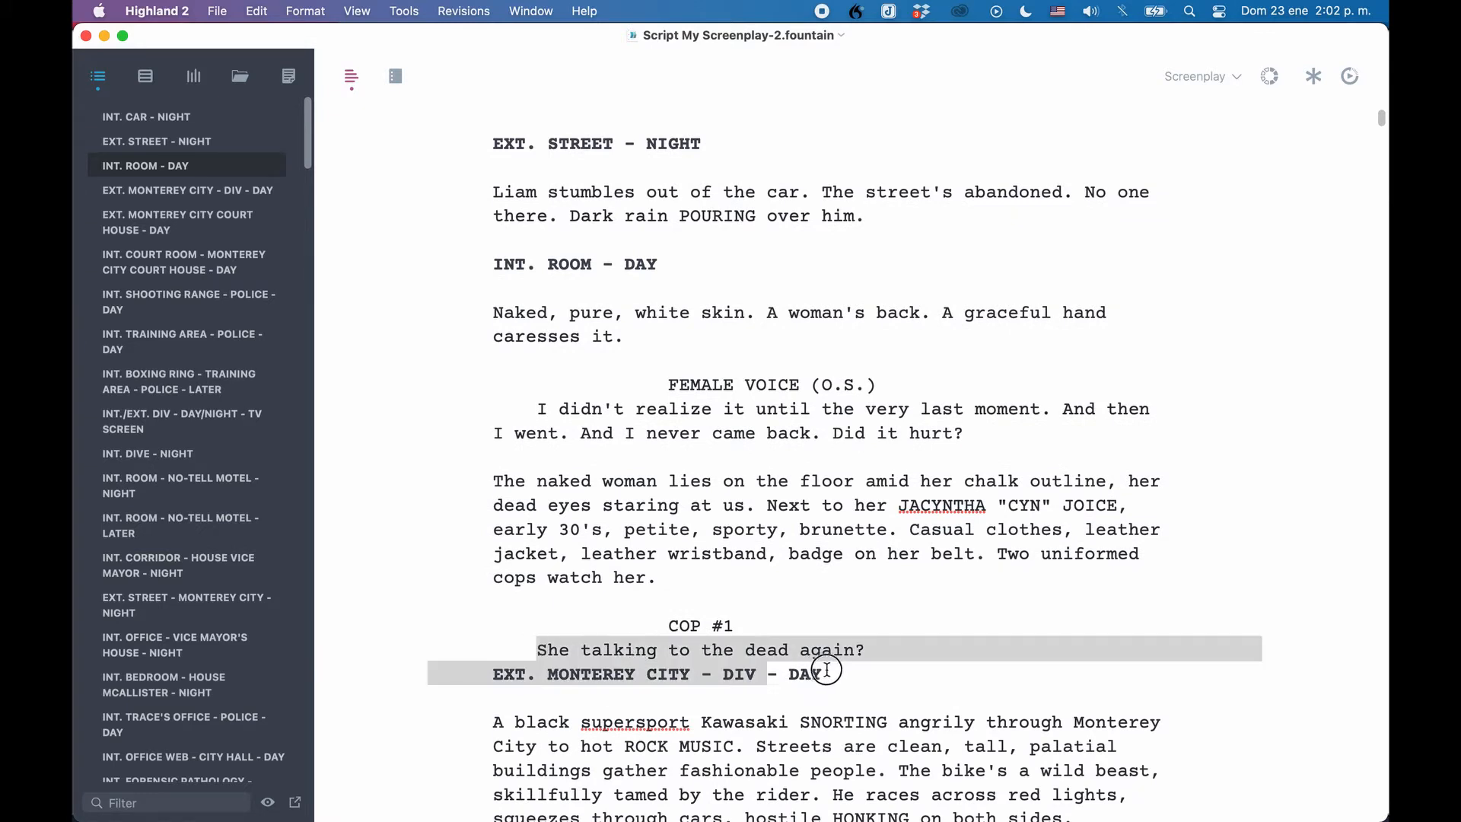
pyautogui.click(867, 649)
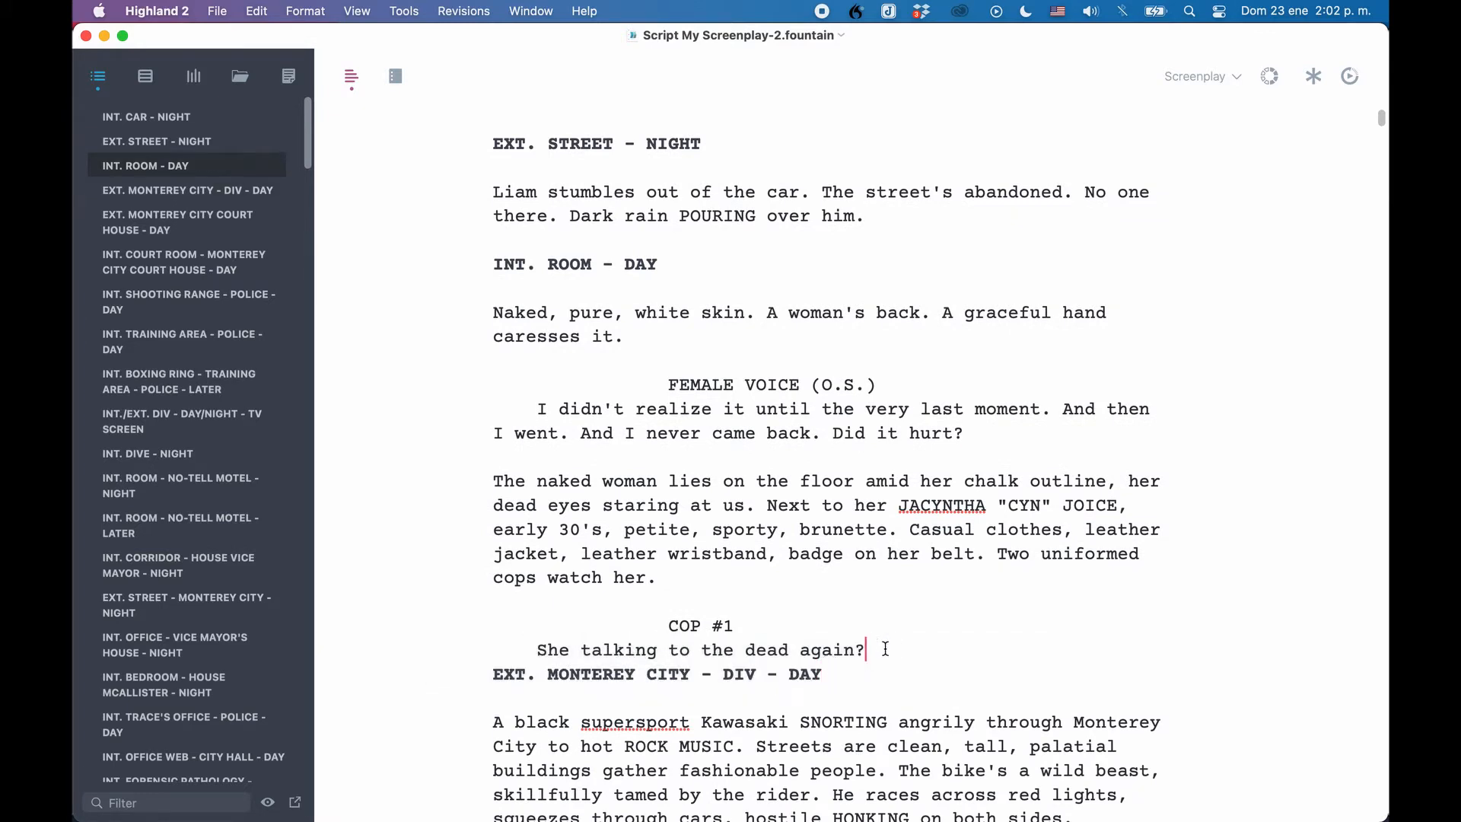
pyautogui.moveTo(884, 653)
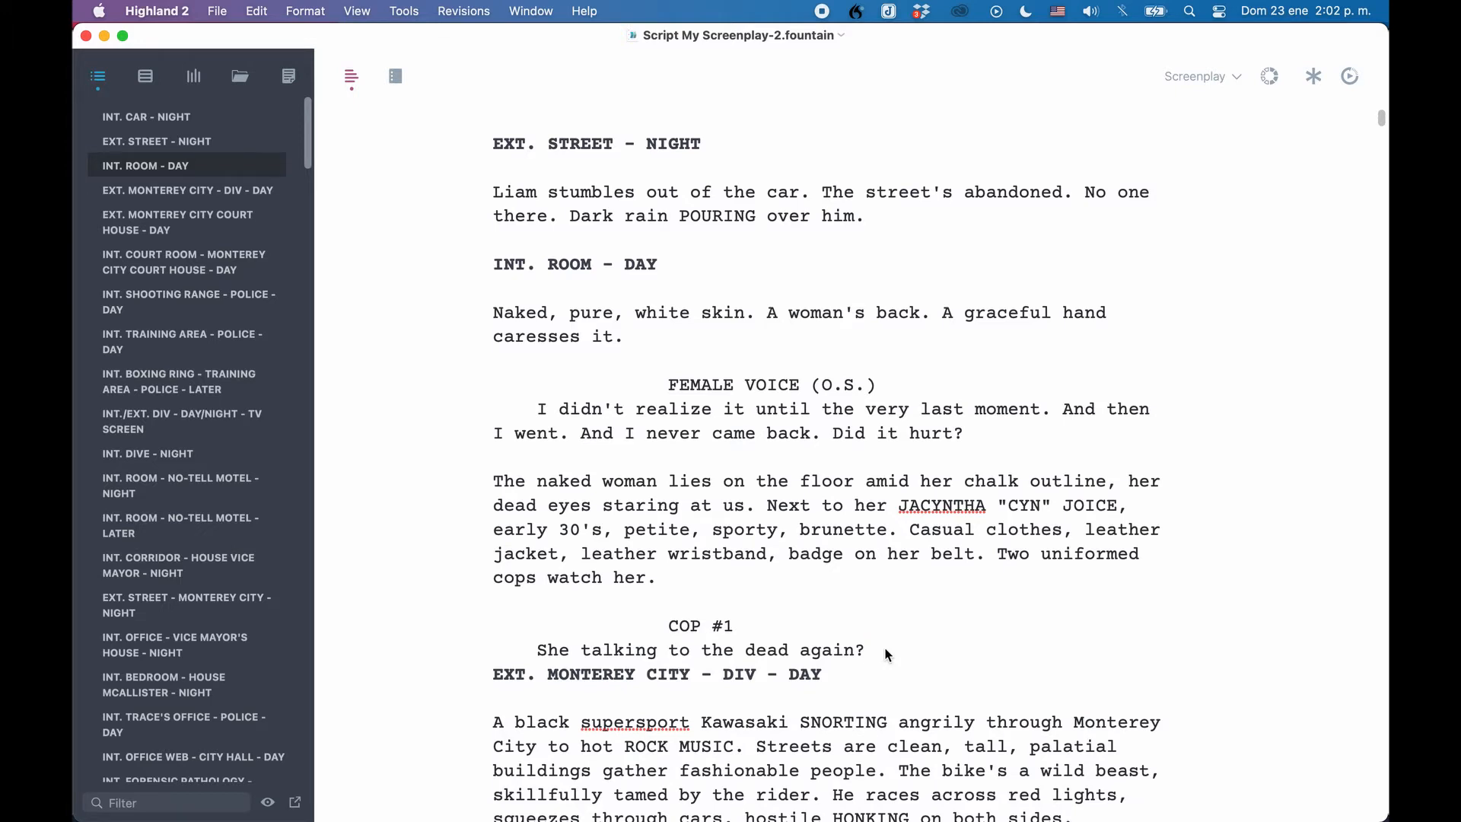
pyautogui.moveTo(462, 227)
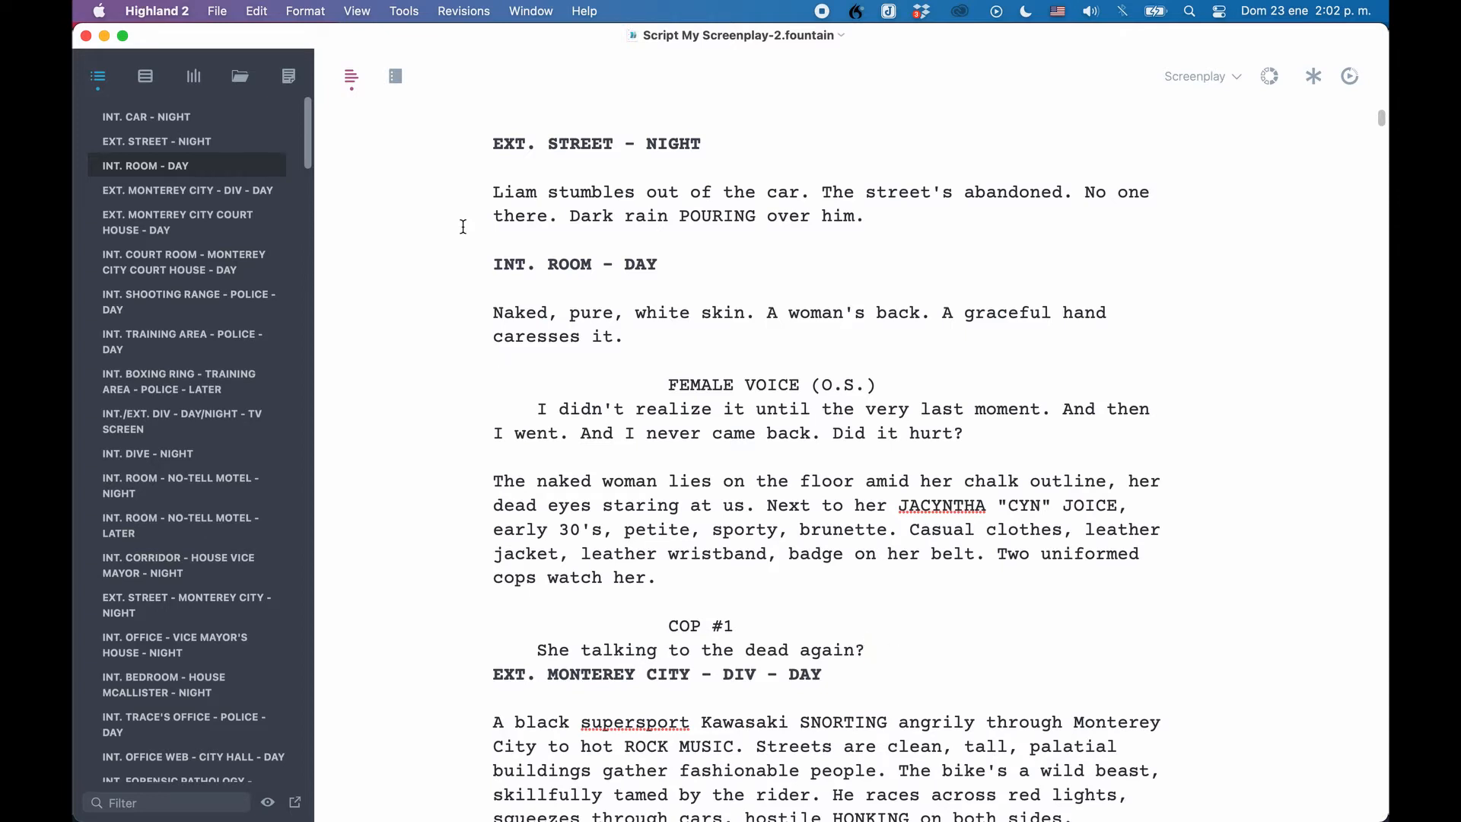
pyautogui.click(863, 648)
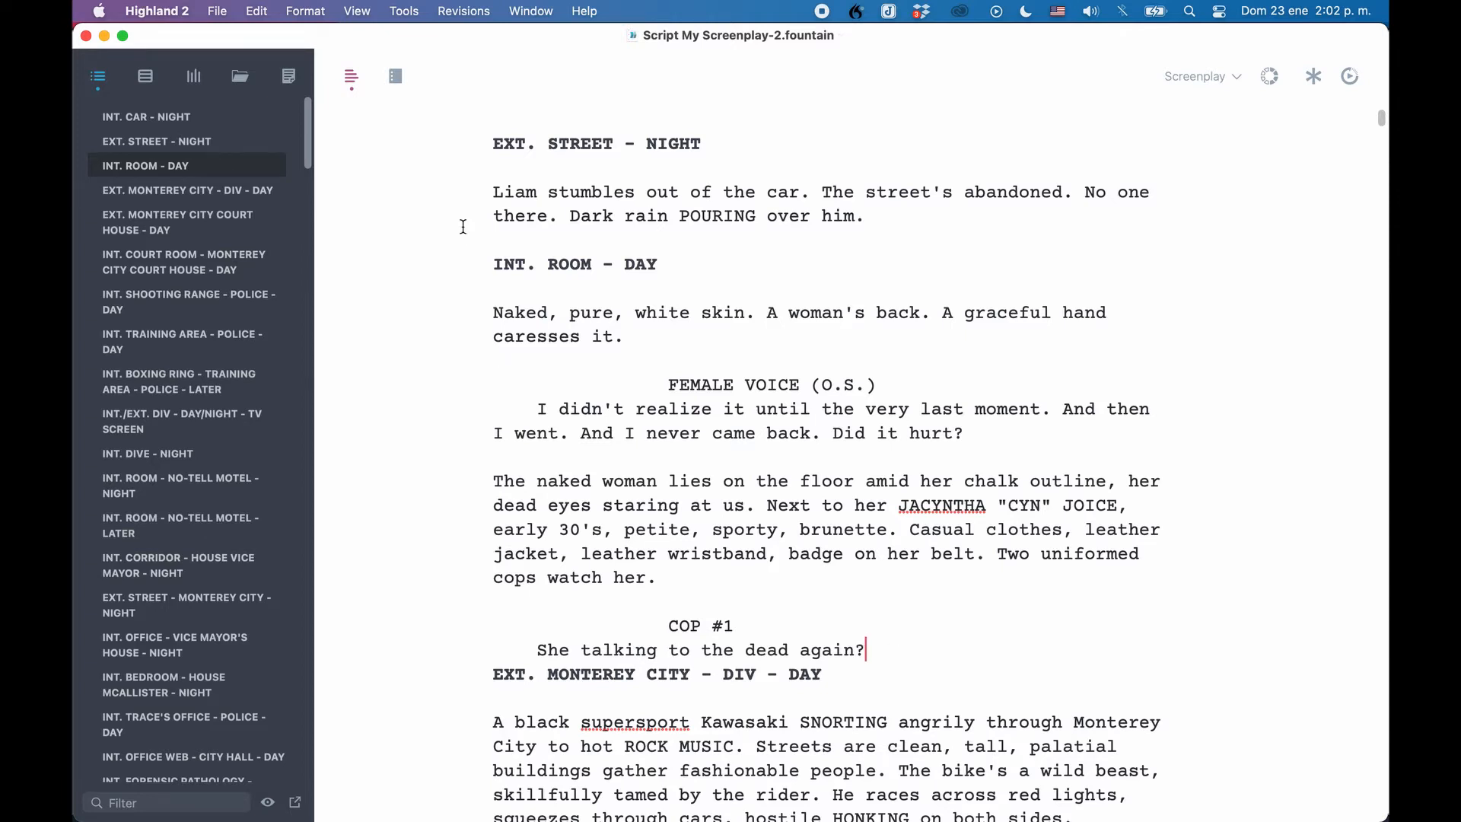
pyautogui.click(308, 121)
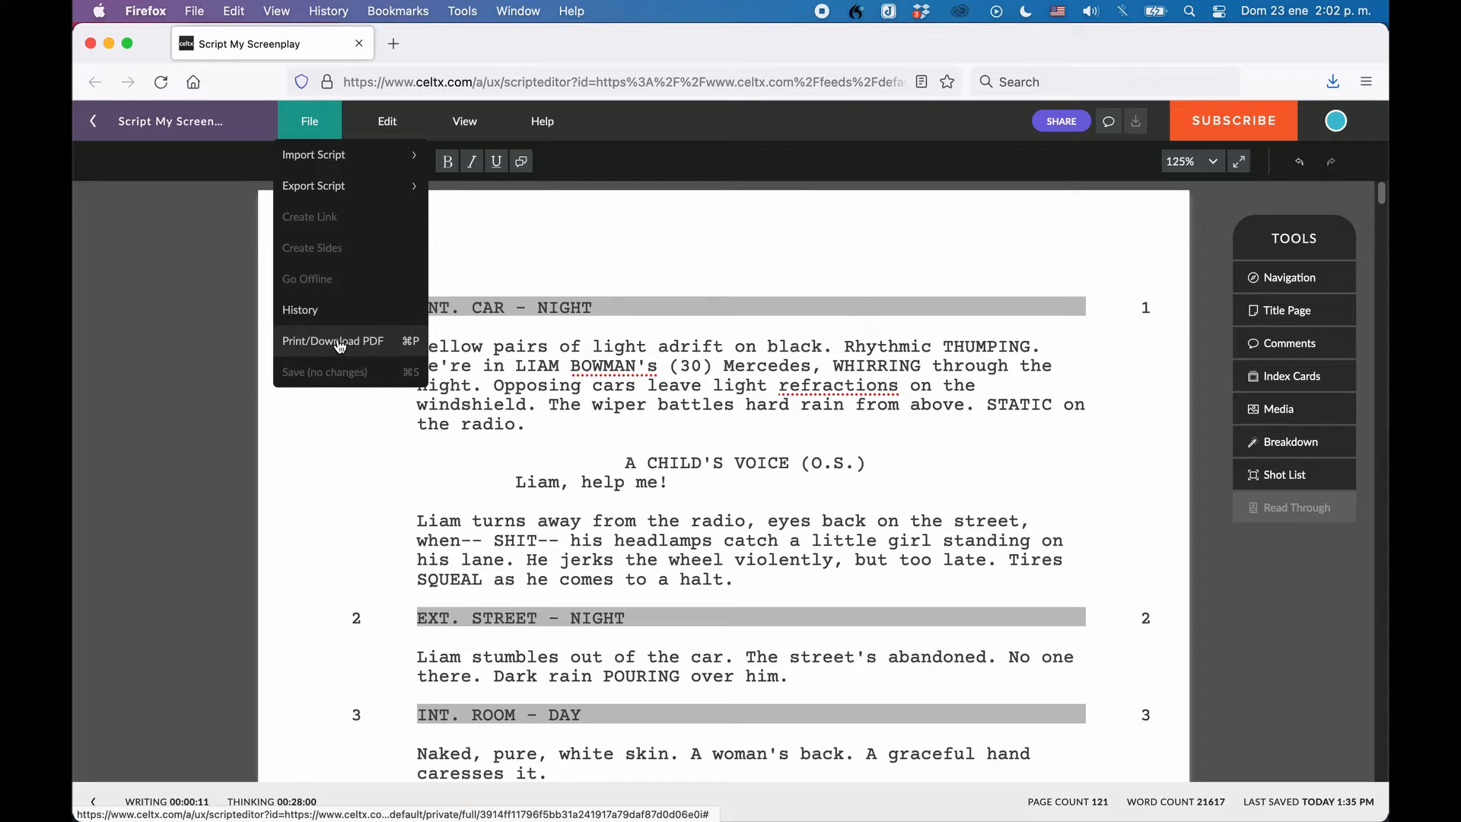
# - In PDF settings, leave 'Page break after each scene' off and set 2 lines between scenes
pyautogui.click(333, 340)
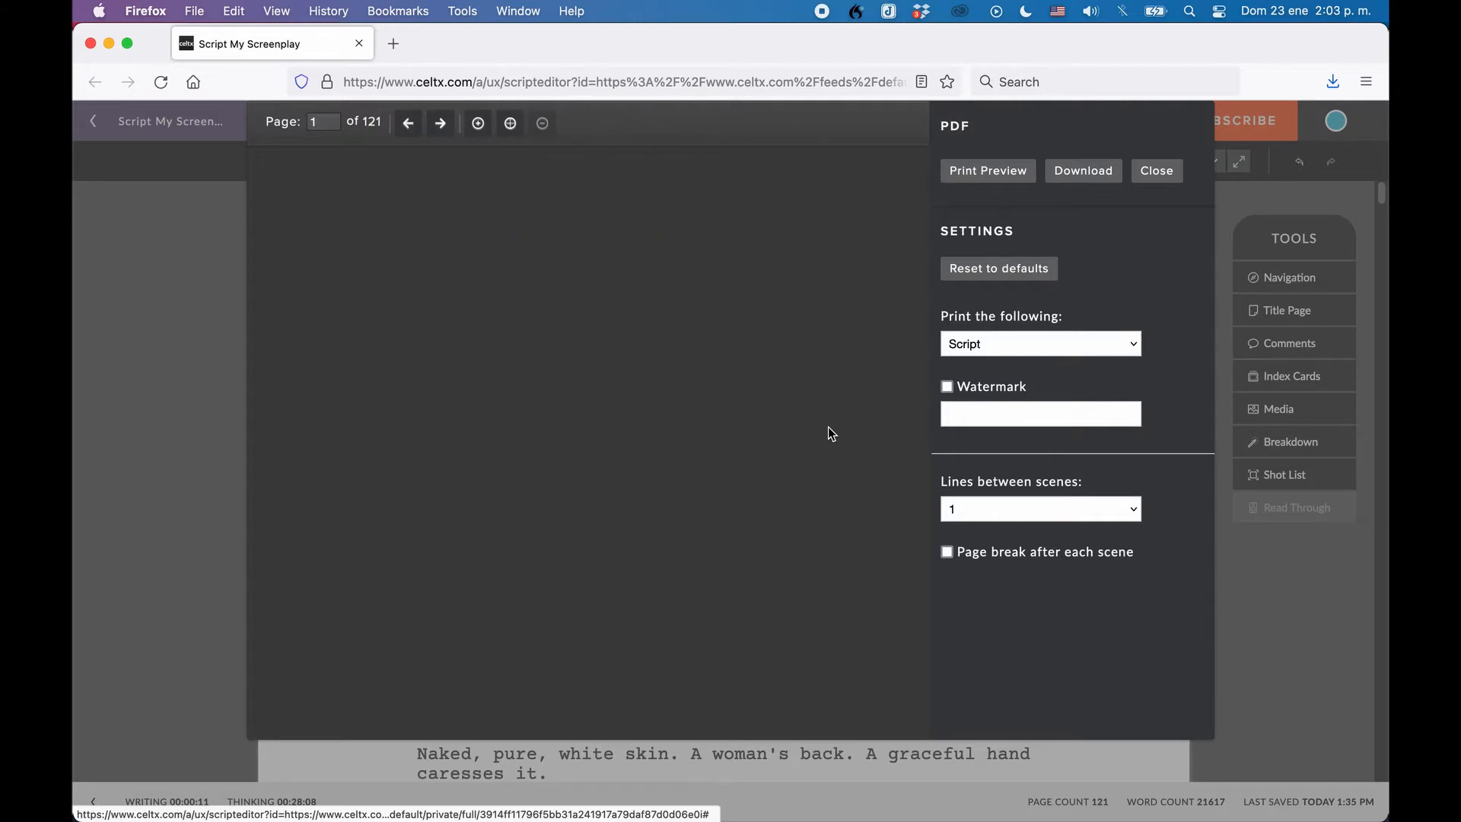
pyautogui.moveTo(1055, 470)
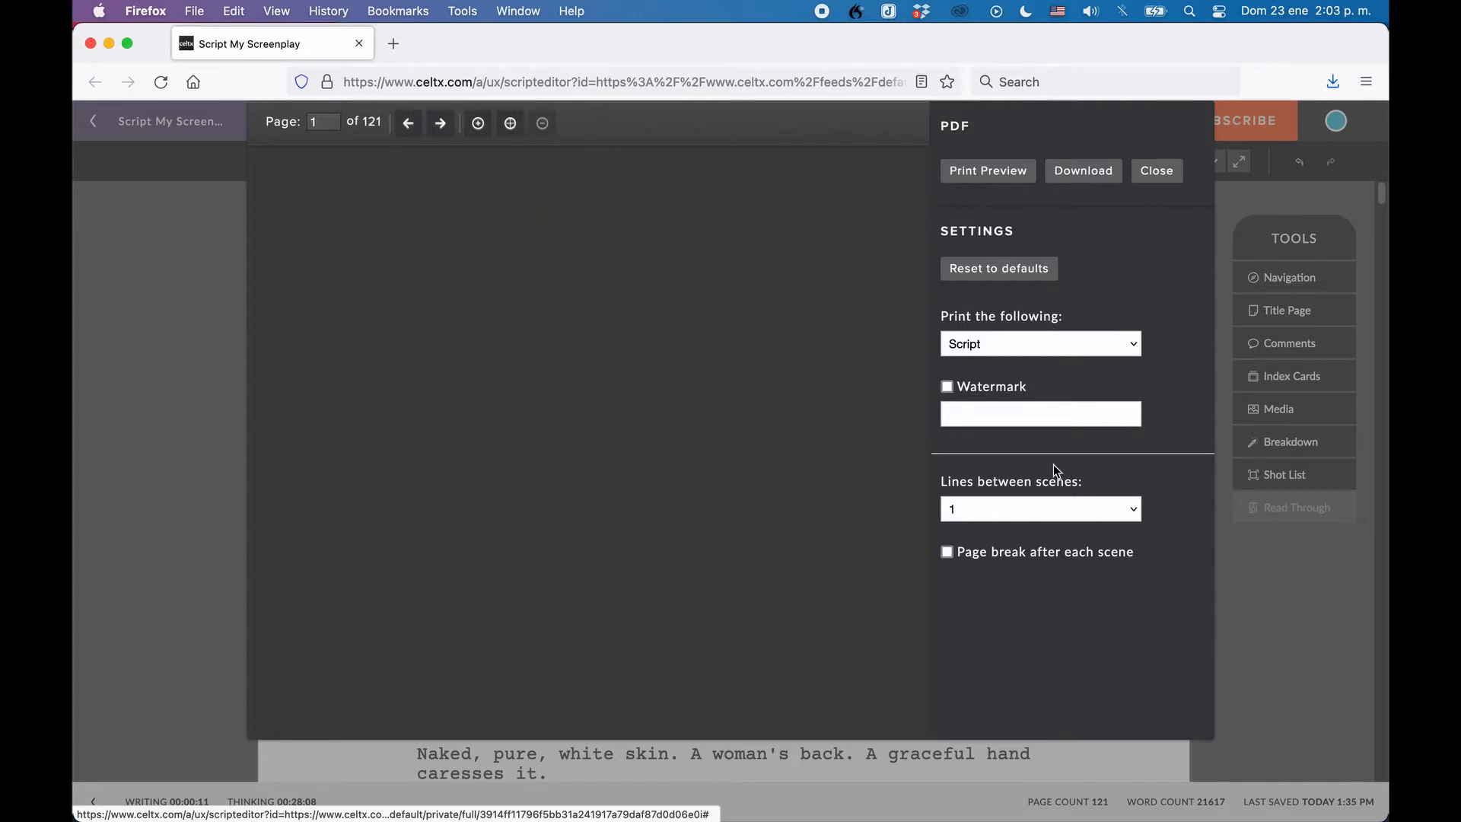
pyautogui.moveTo(1132, 347)
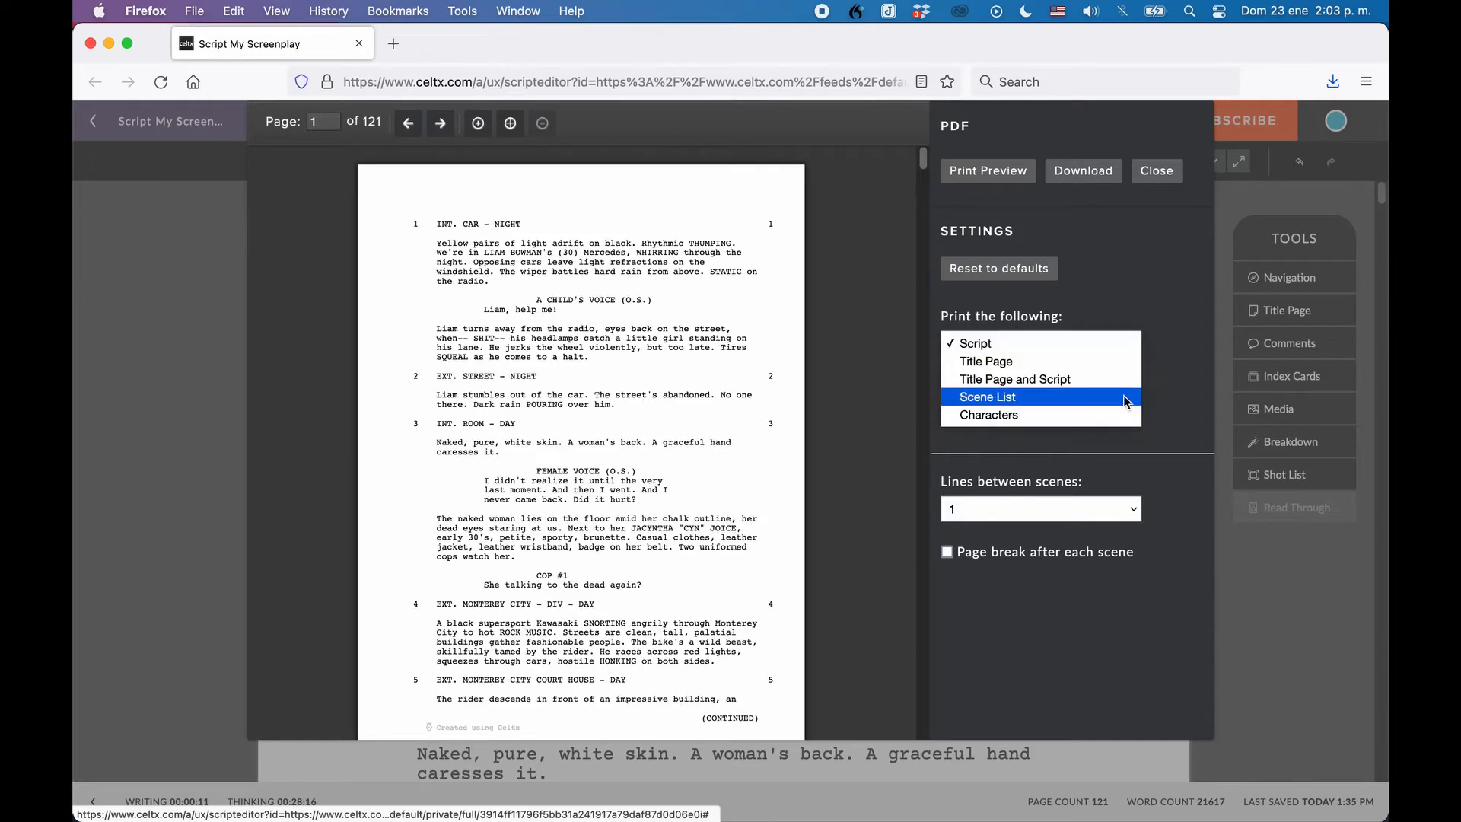
pyautogui.moveTo(1124, 398)
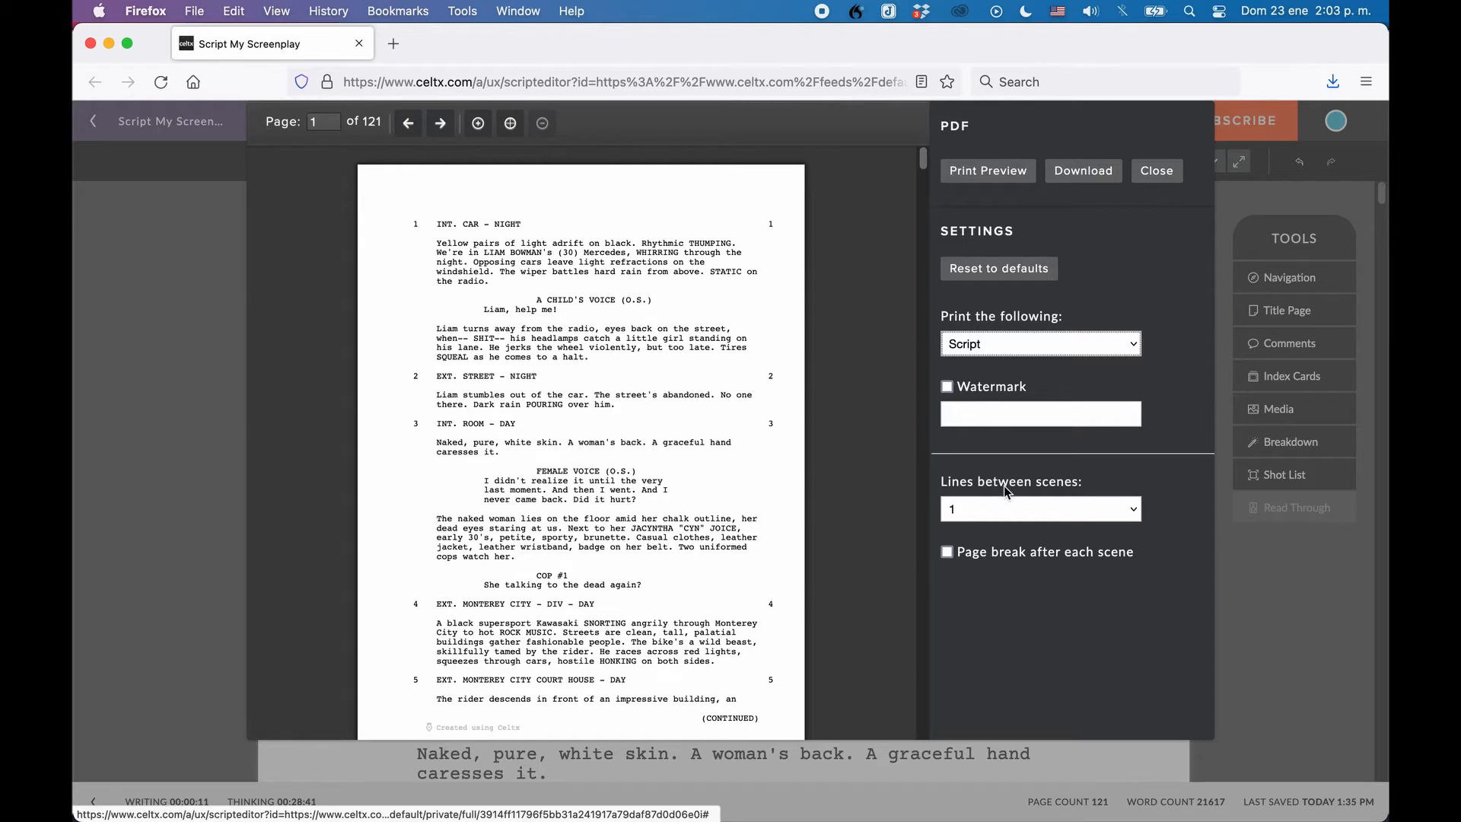
pyautogui.moveTo(1046, 590)
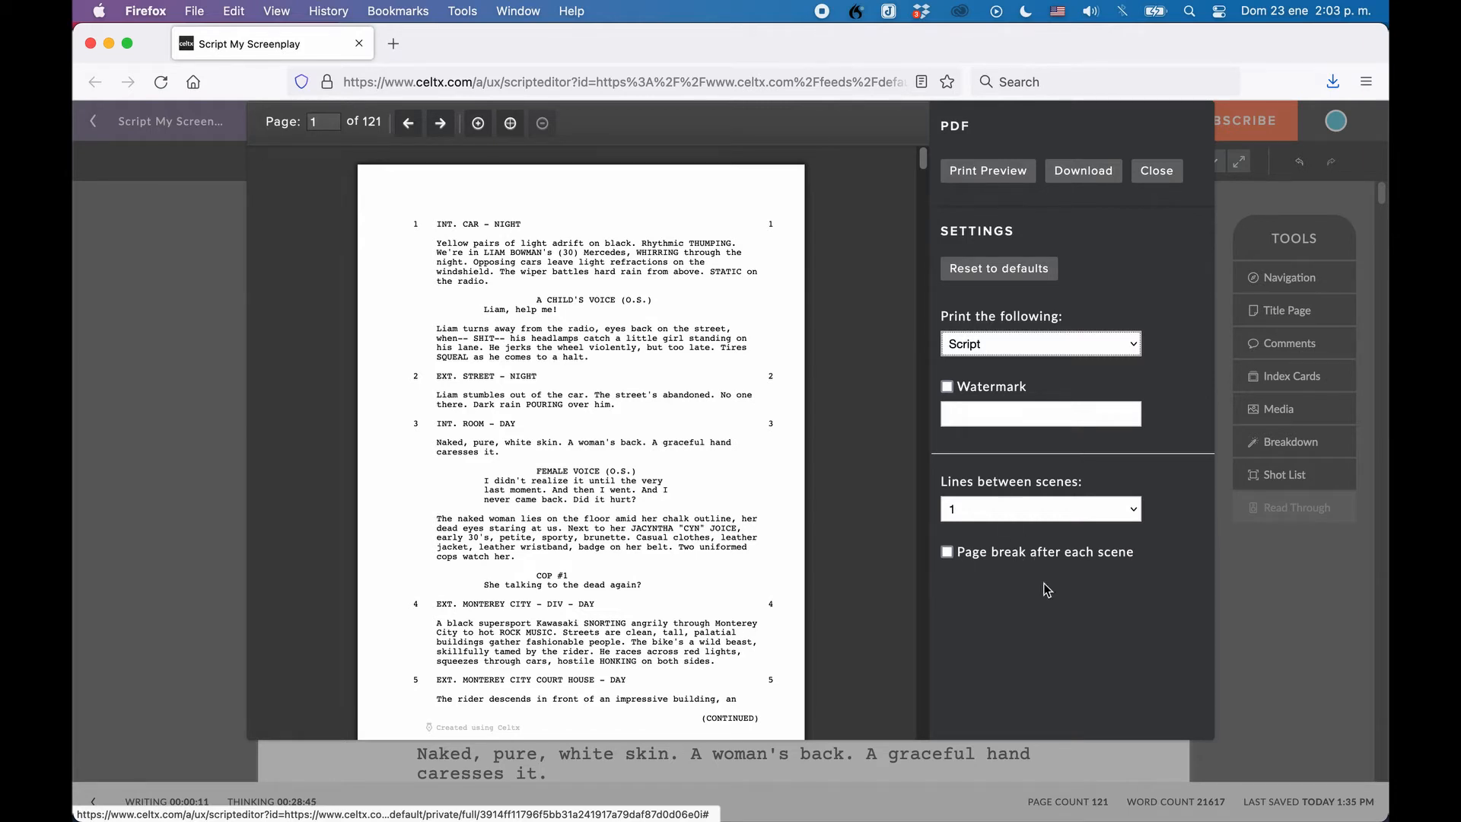
pyautogui.moveTo(1095, 557)
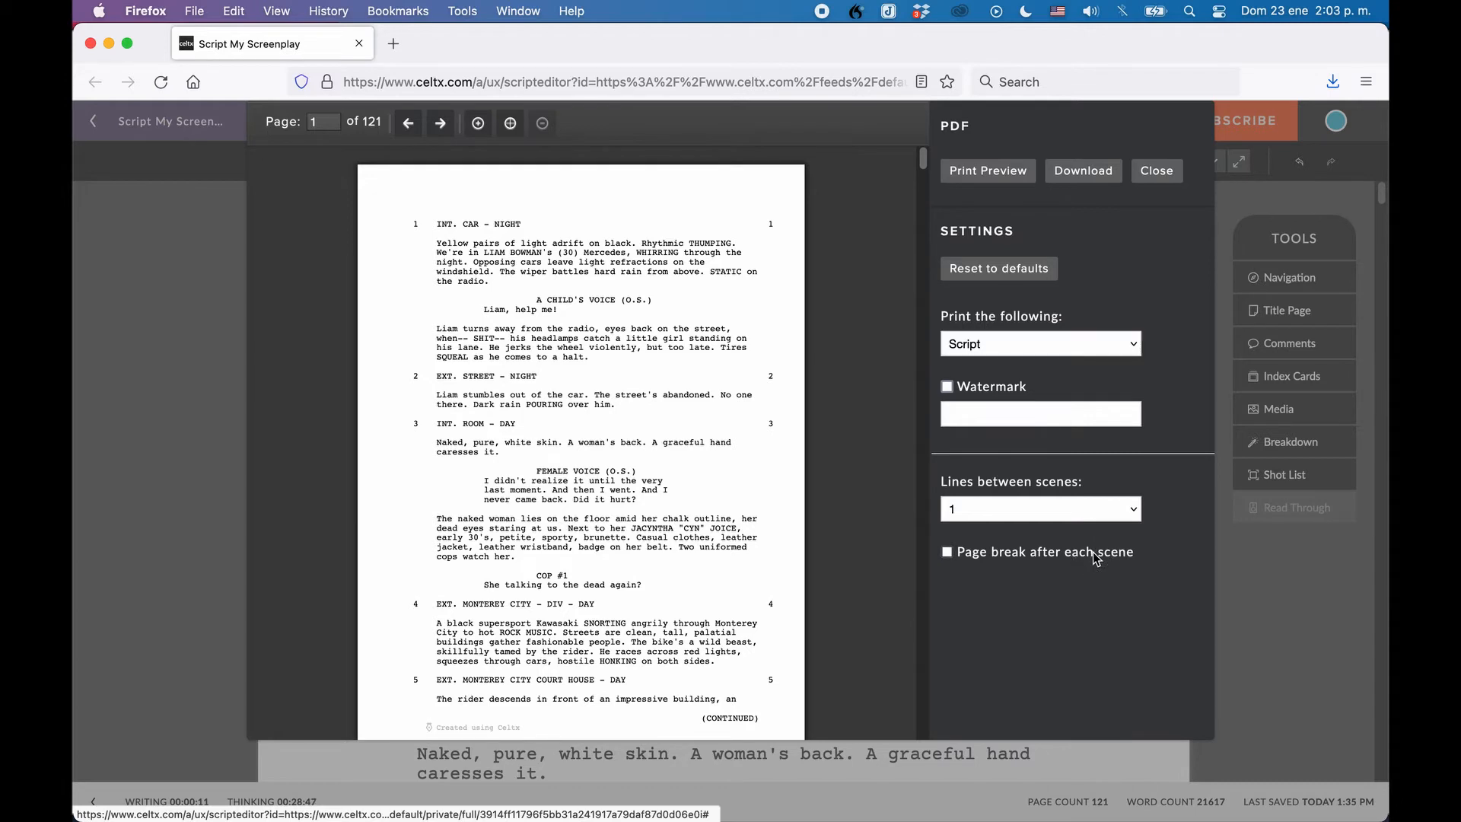
pyautogui.click(947, 552)
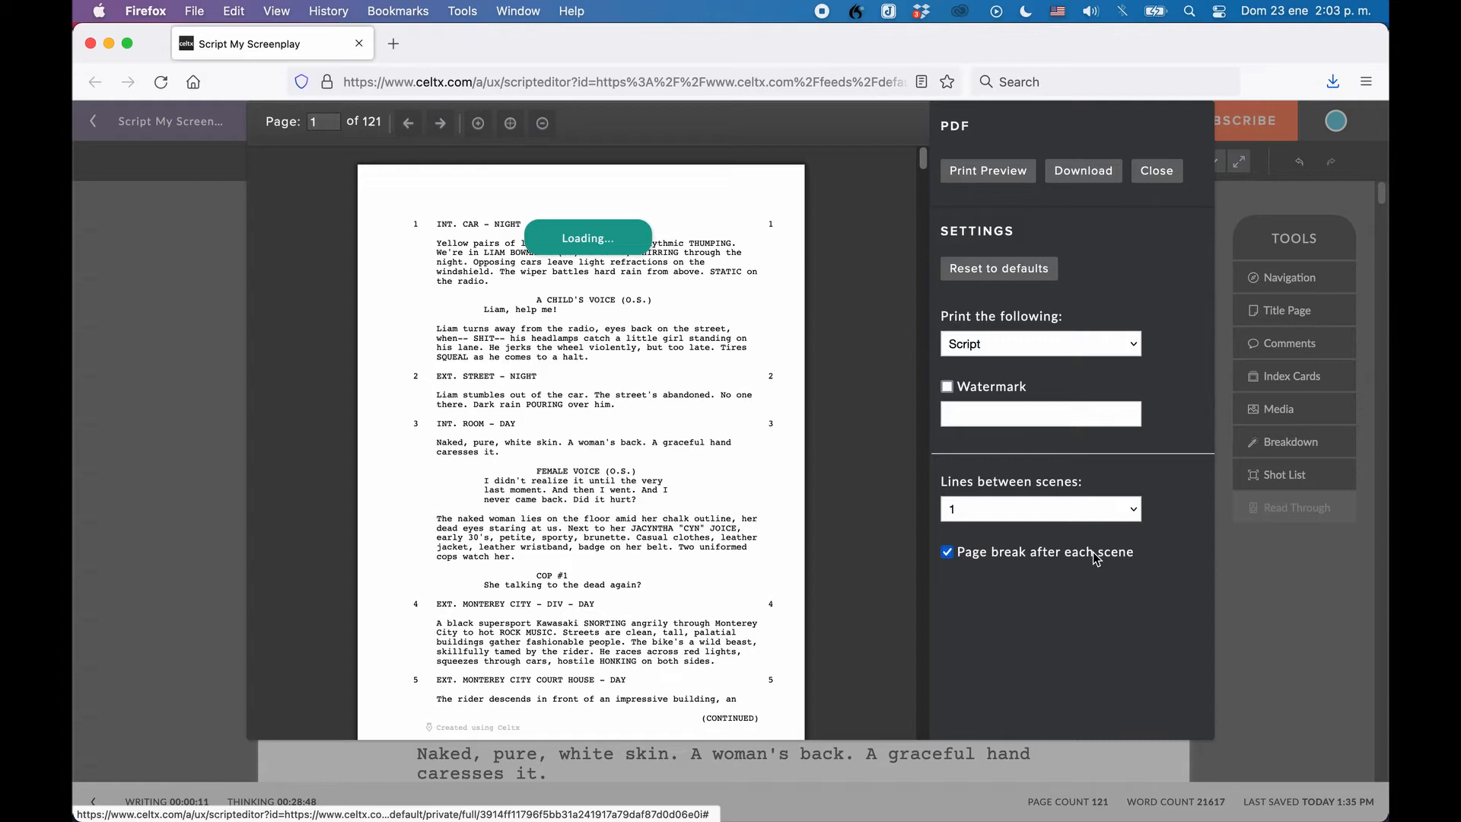
pyautogui.click(1040, 509)
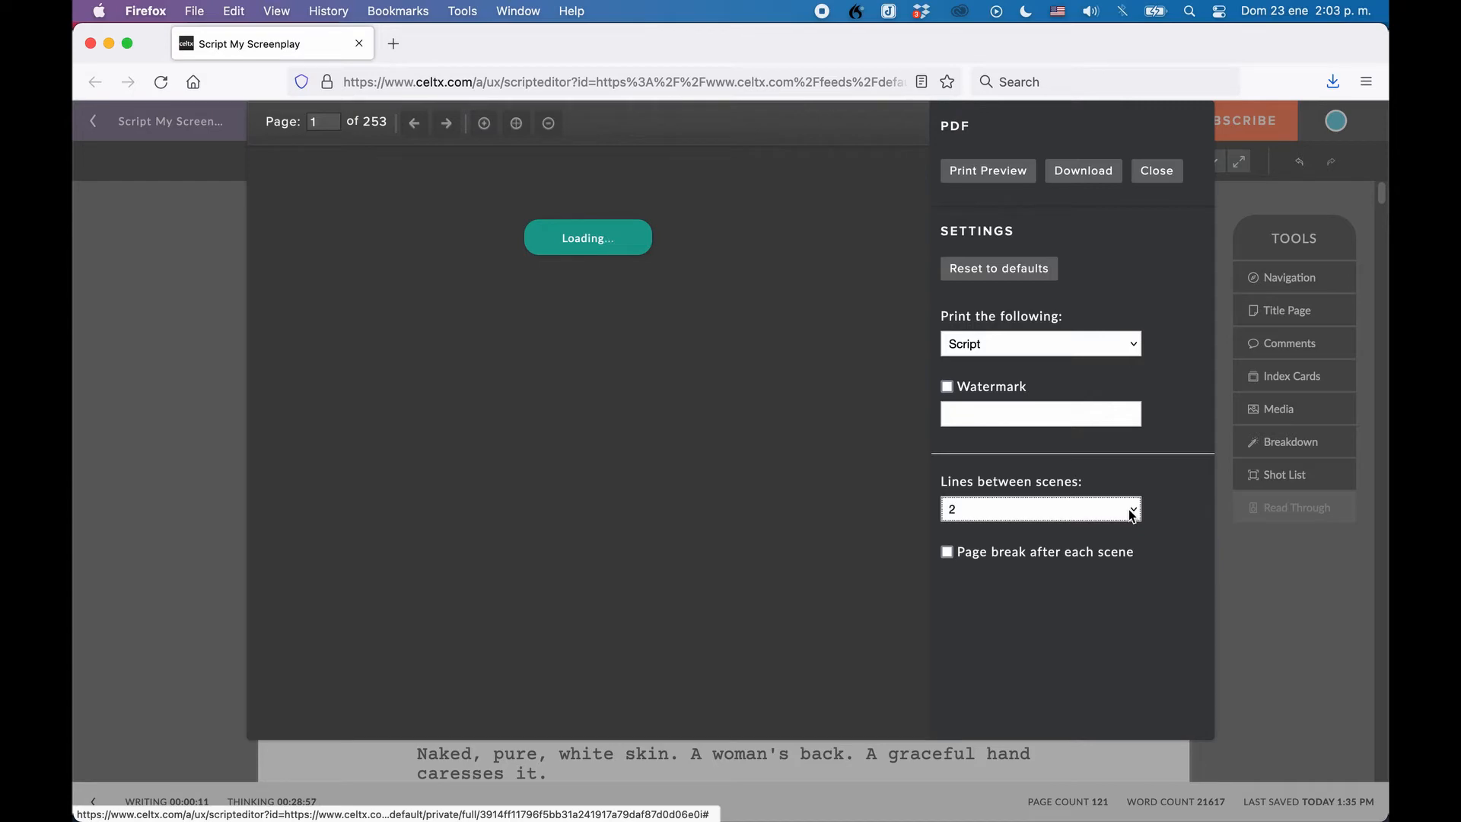
pyautogui.click(1083, 170)
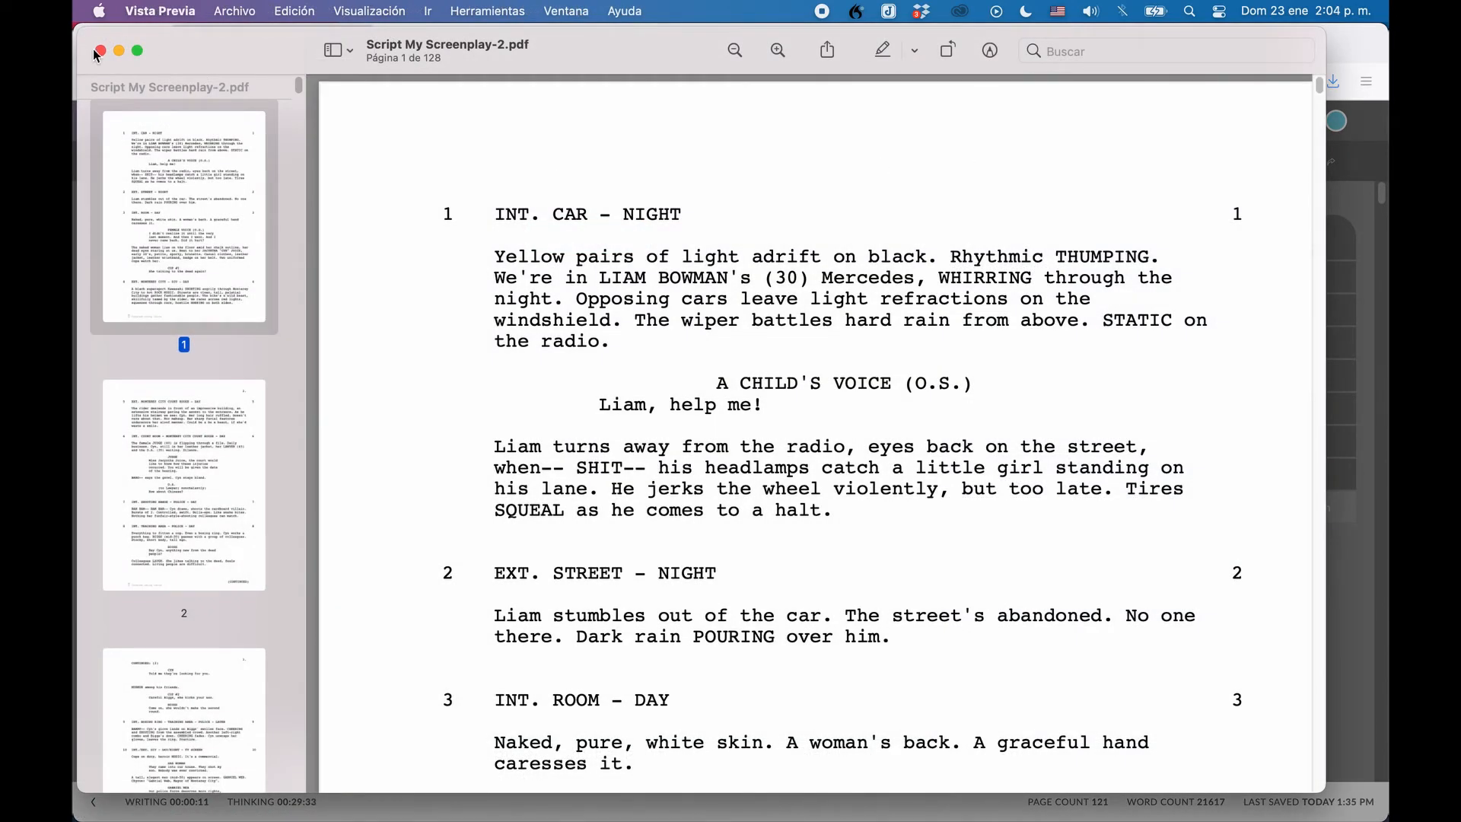
pyautogui.moveTo(100, 51)
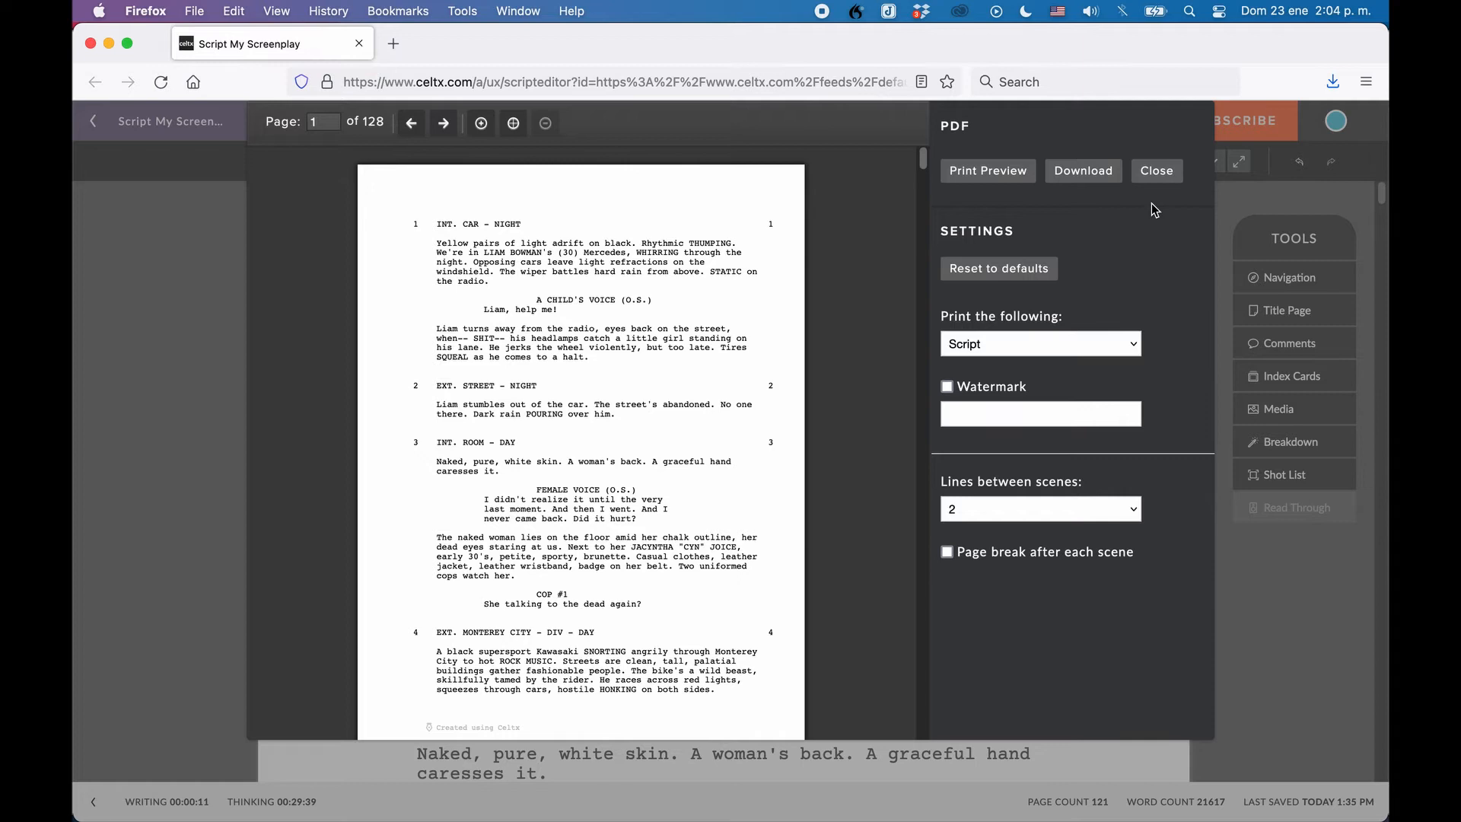
# - Dismiss the PDF export settings panel to get back to the script editor
pyautogui.click(1156, 170)
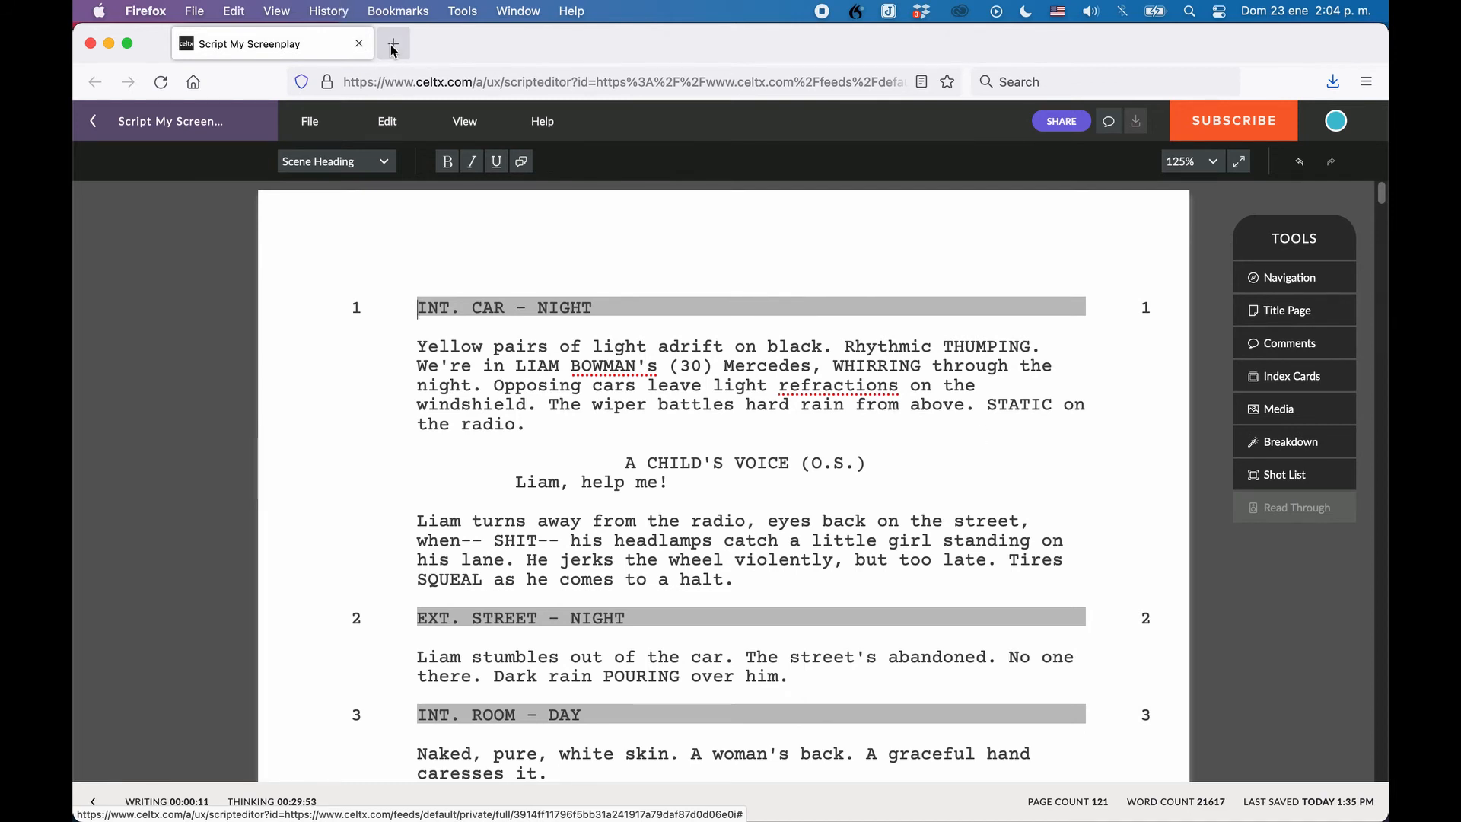
# - Load fadeinpro.com in a new tab, then continue to trelby.org over HTTP
pyautogui.click(393, 44)
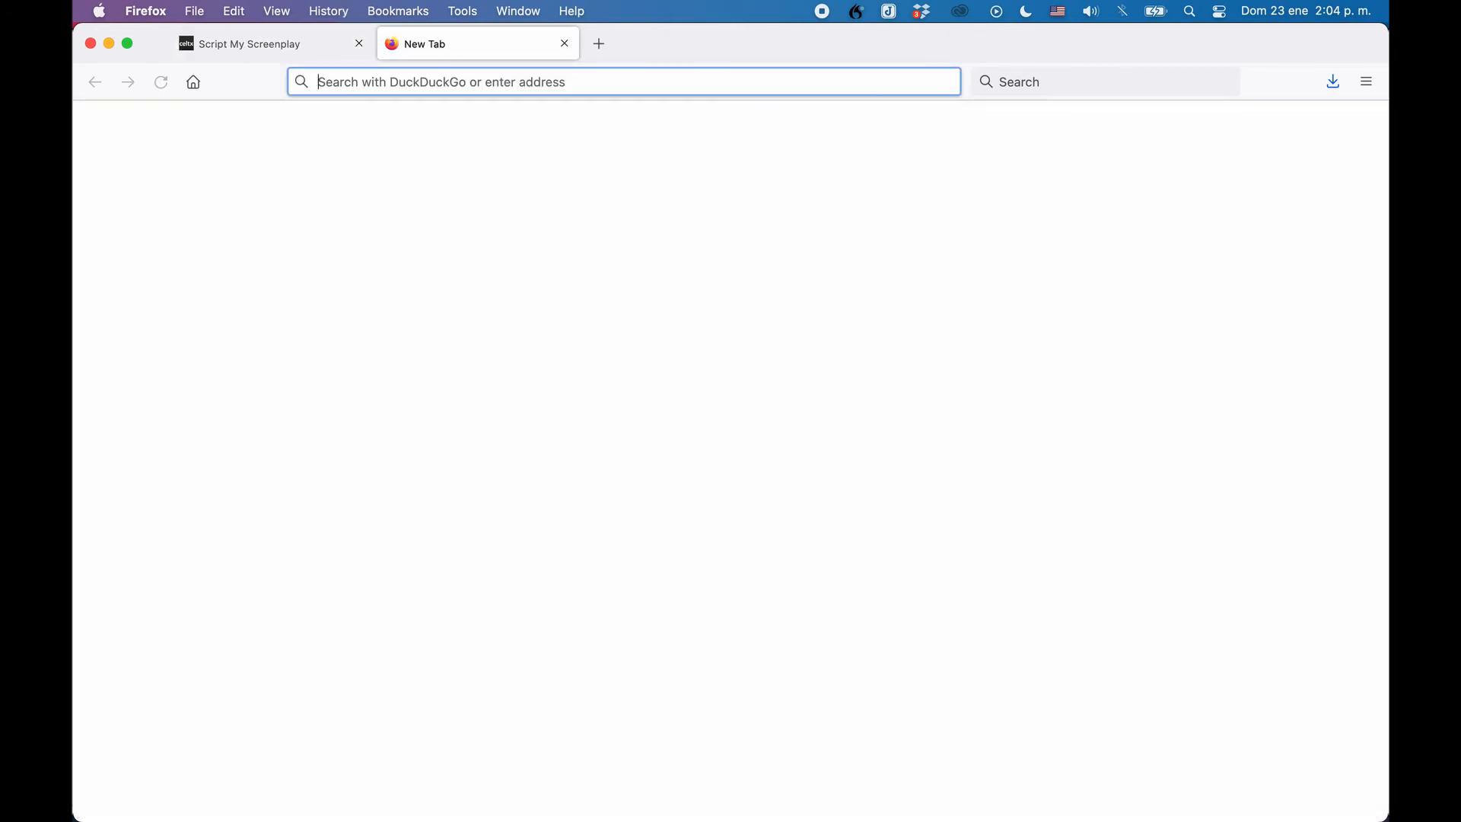
pyautogui.write('fadeinpro.com')
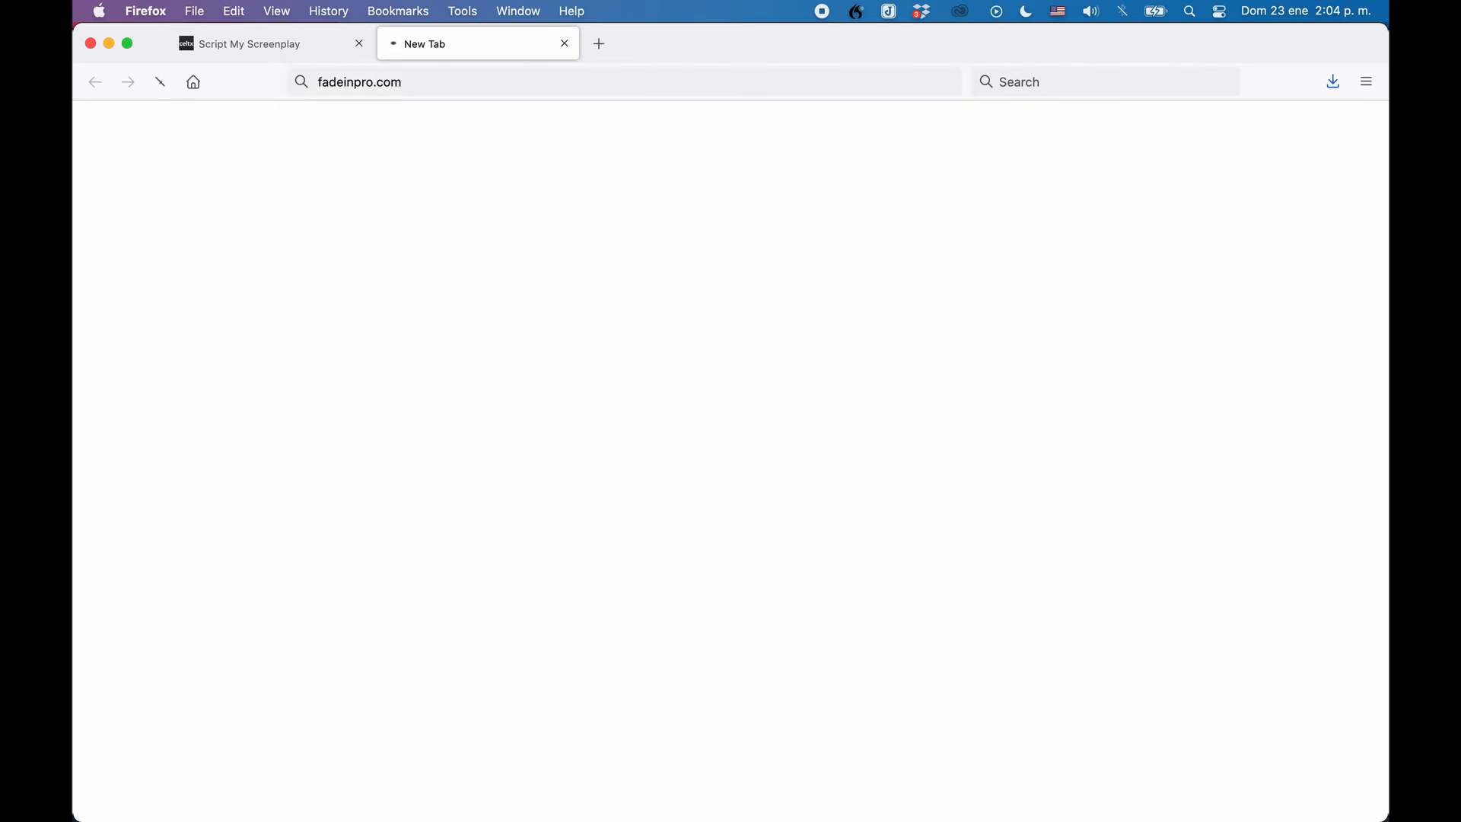
pyautogui.press('Return')
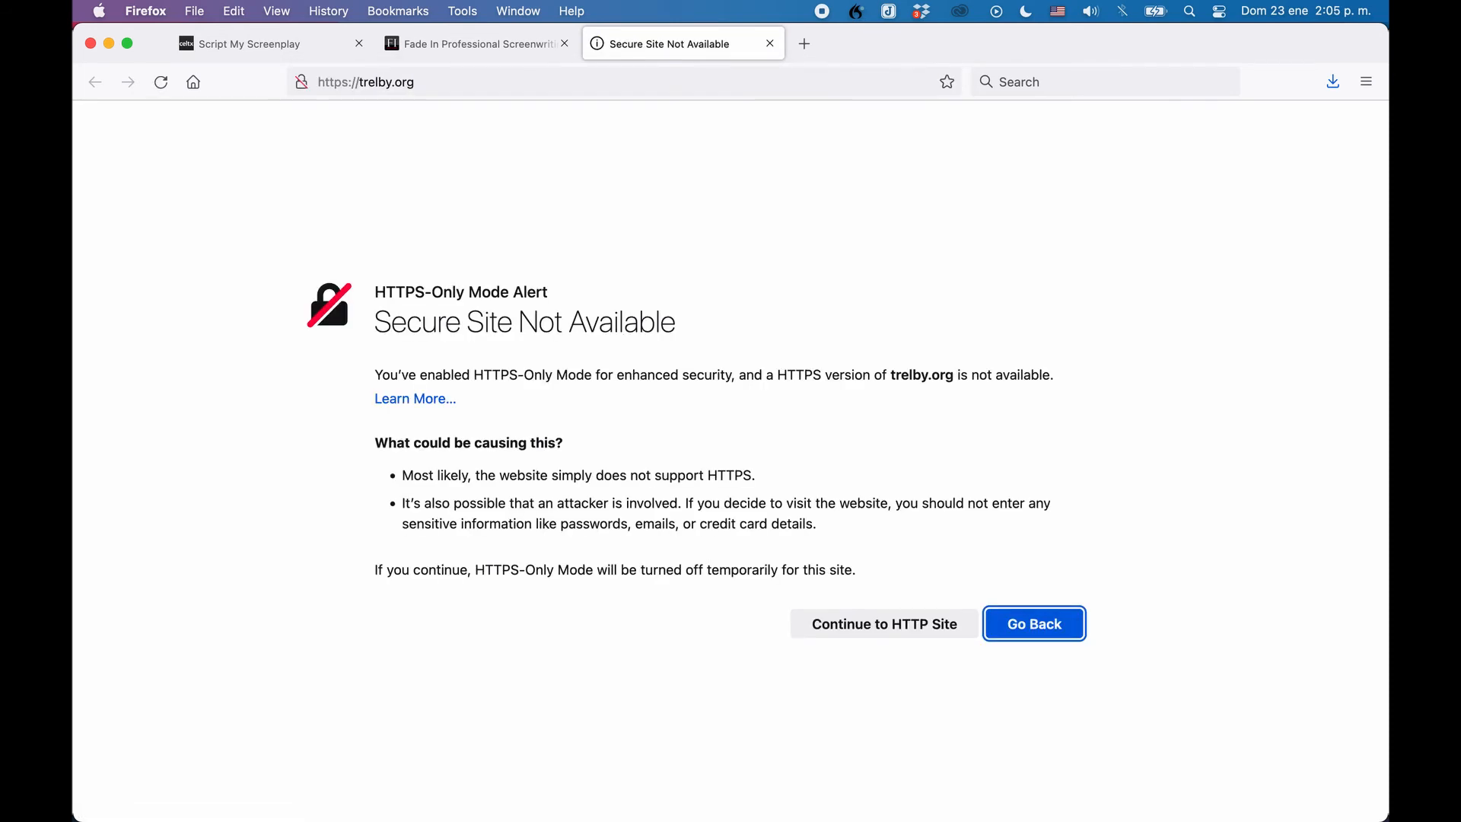
pyautogui.click(883, 623)
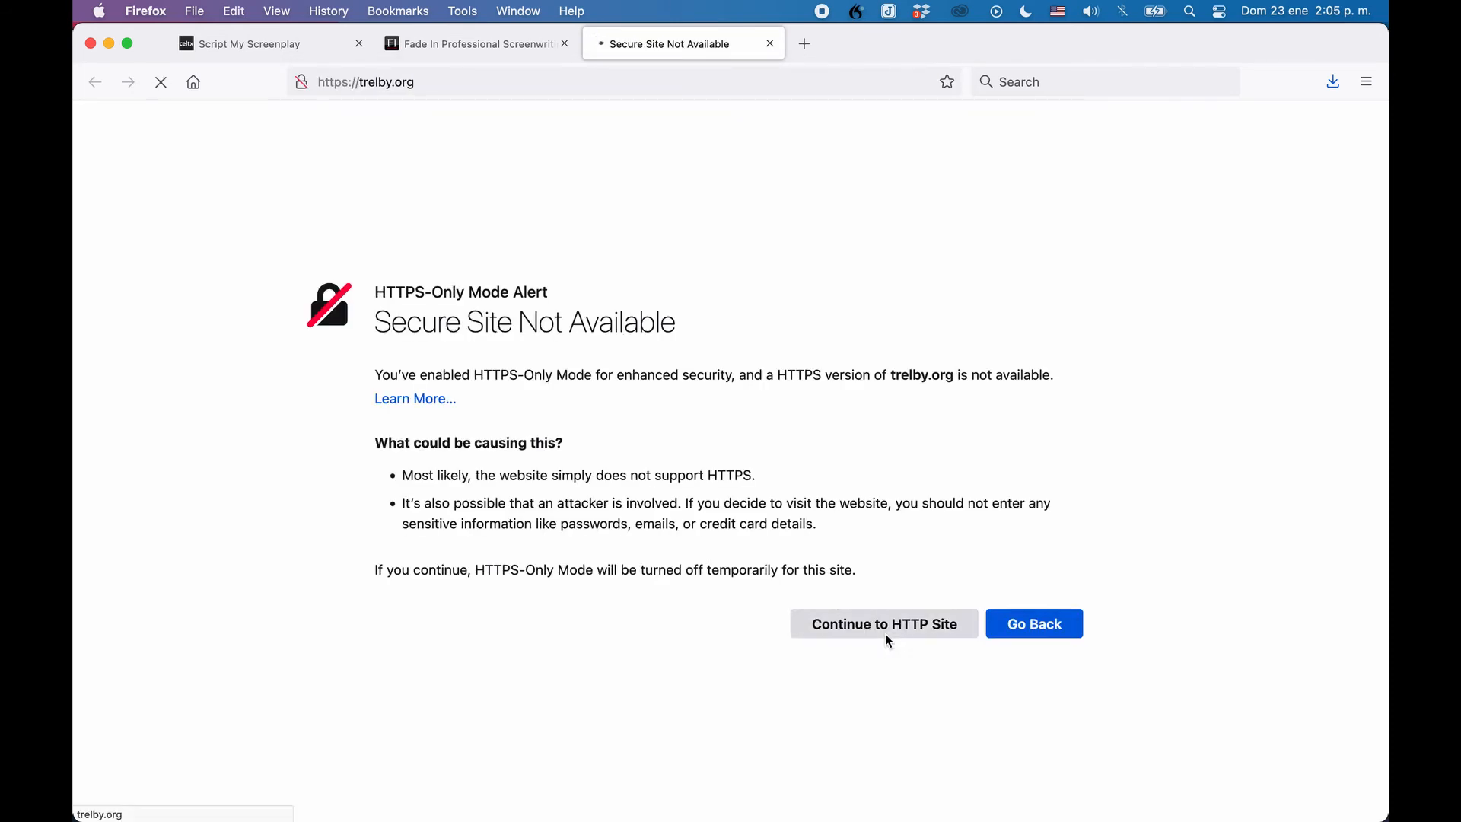
pyautogui.click(883, 623)
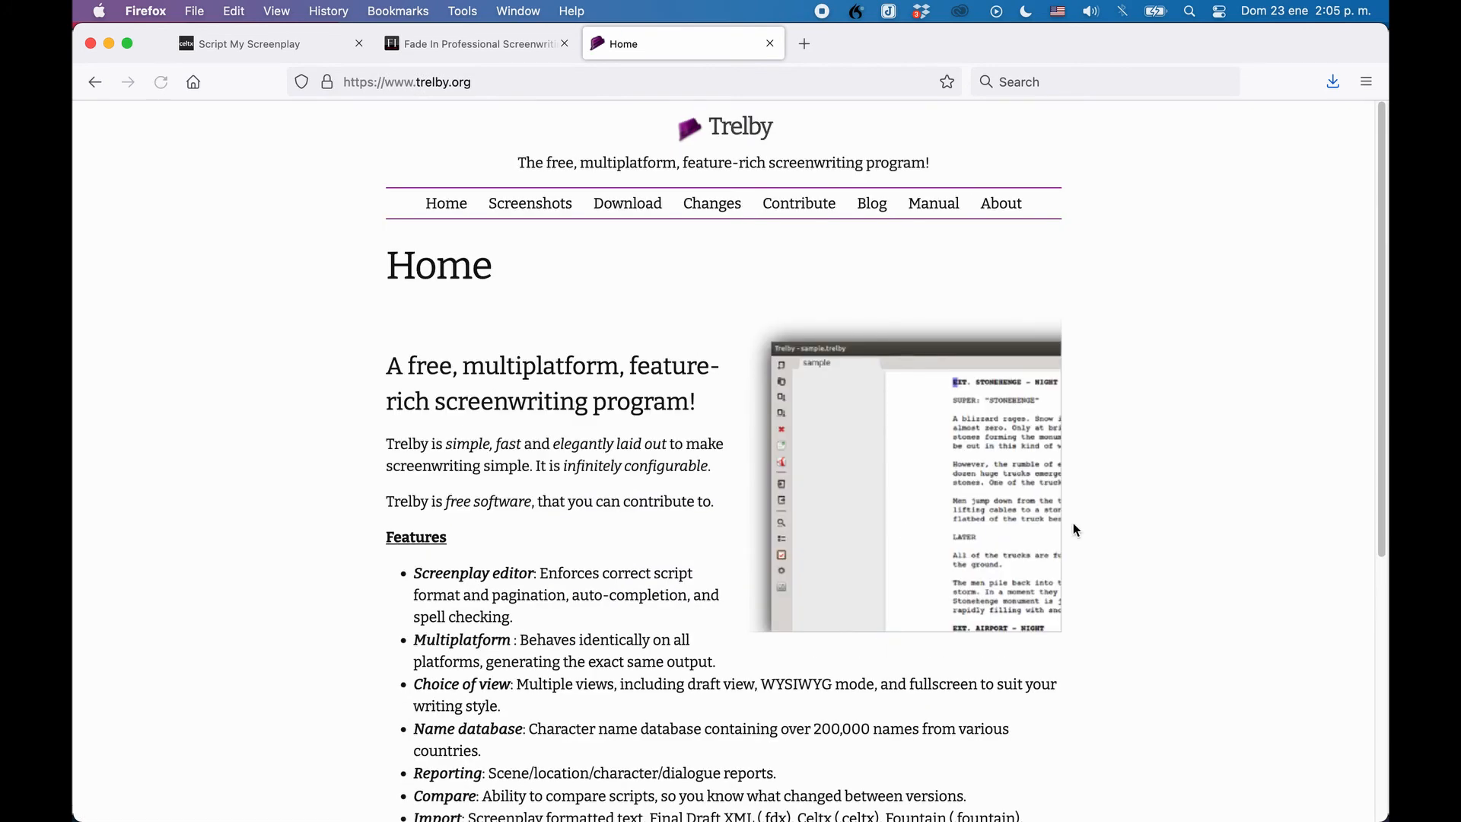
pyautogui.moveTo(1079, 530)
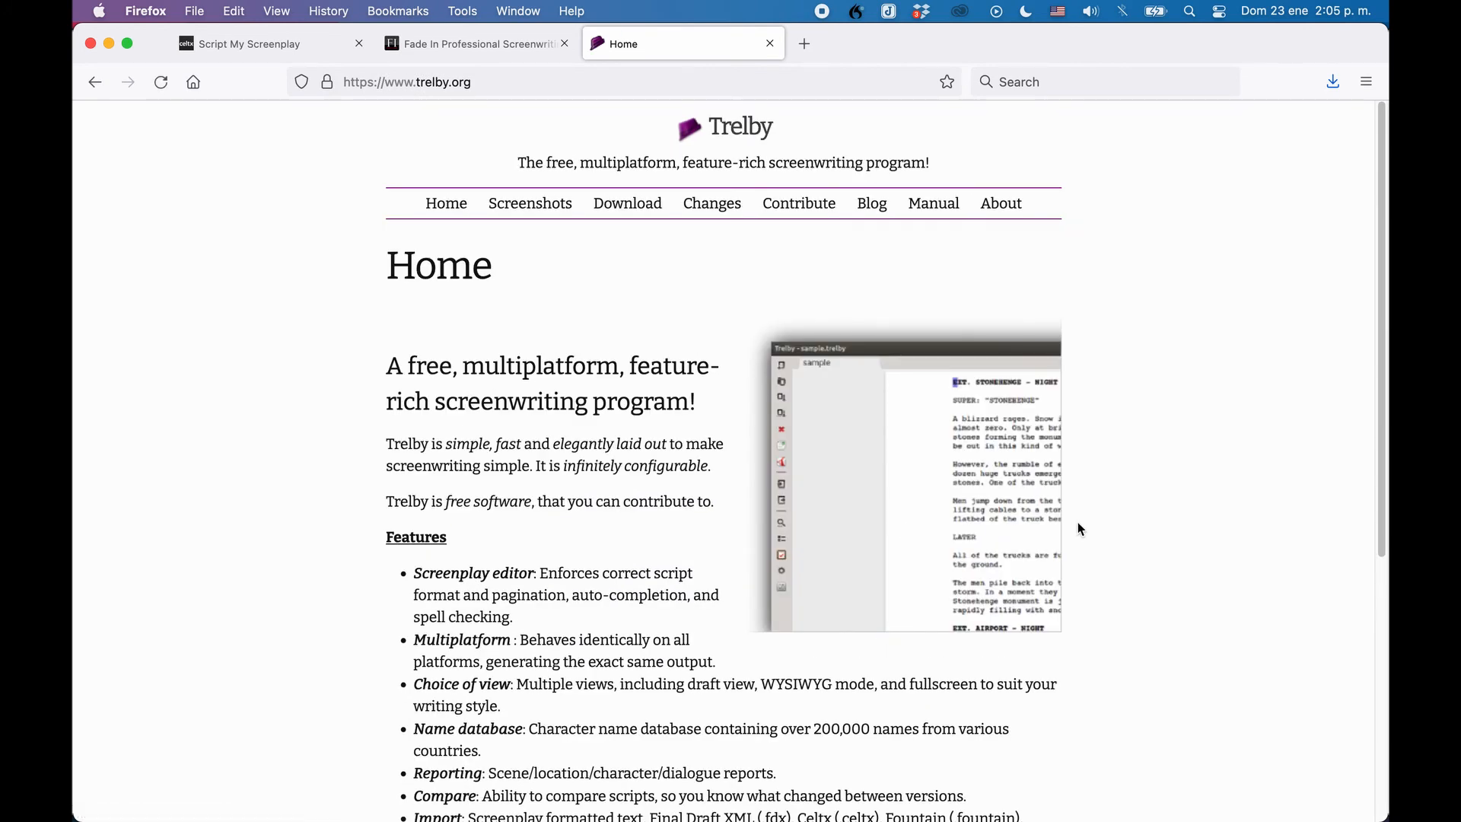
pyautogui.moveTo(891, 407)
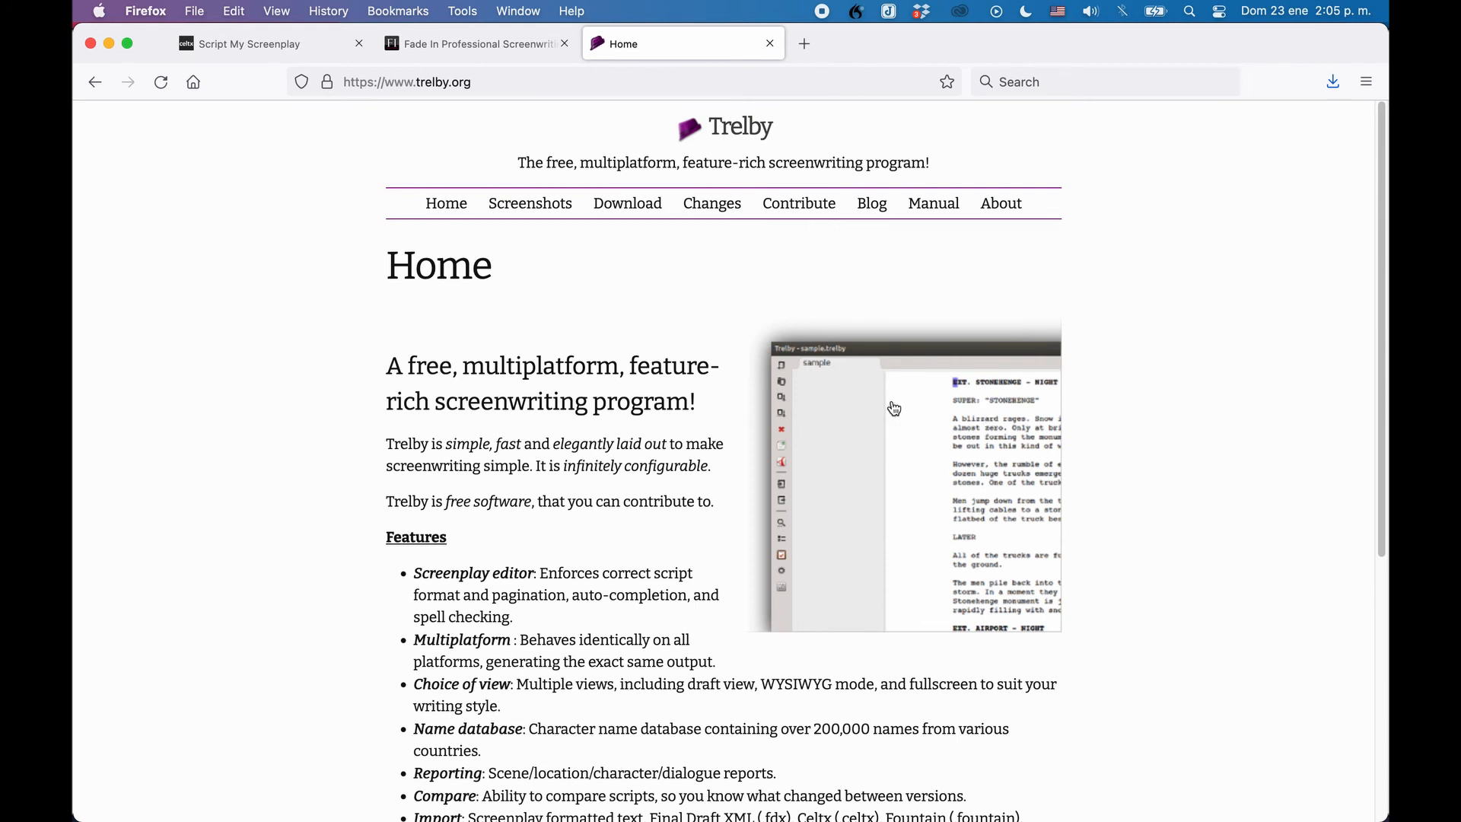
pyautogui.moveTo(827, 270)
pyautogui.write('scriptconvert.c')
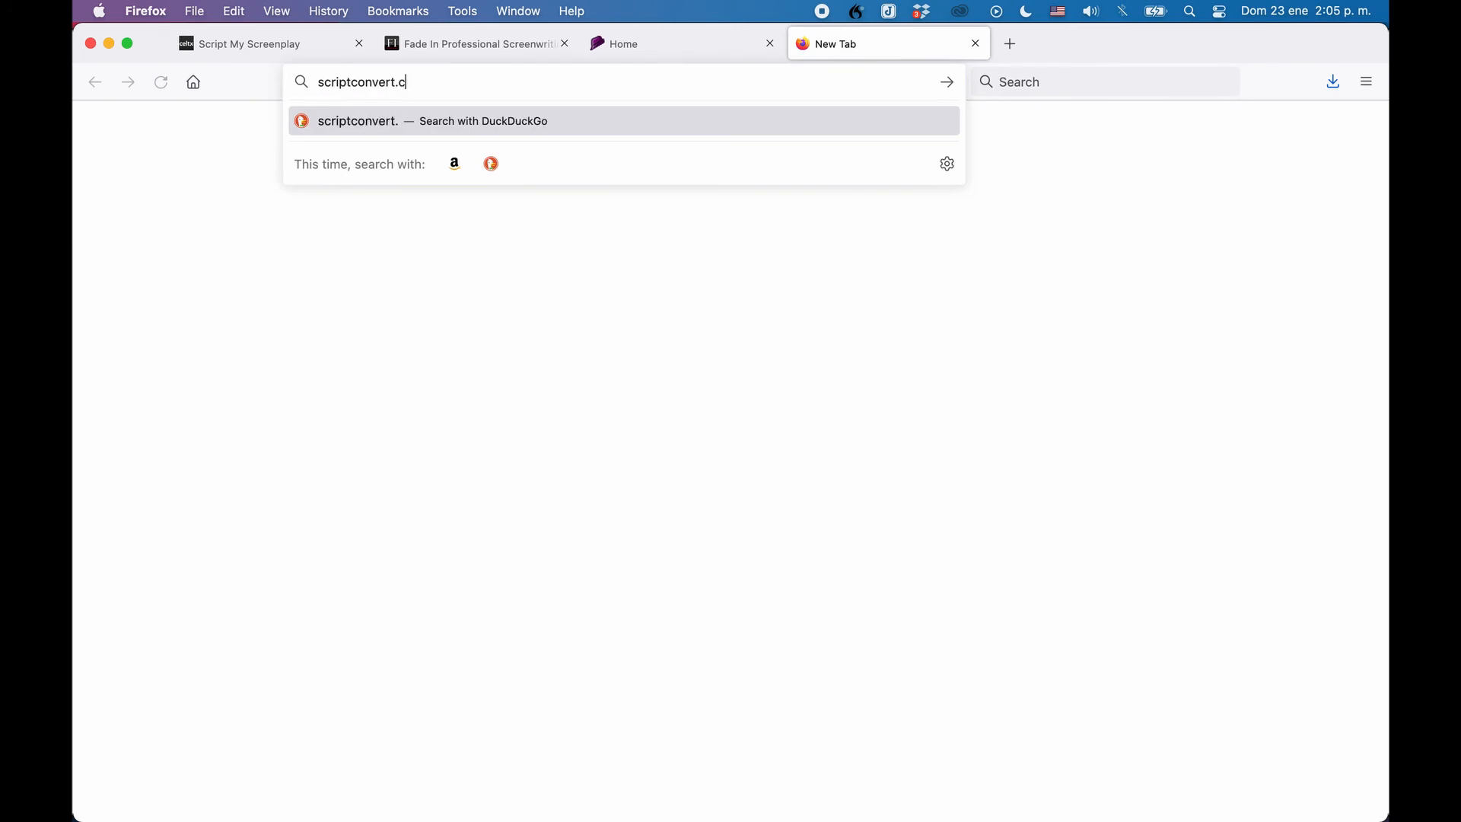
# - Load scriptconvert.com, then switch back to the Celtx screenplay tab
pyautogui.press('Return')
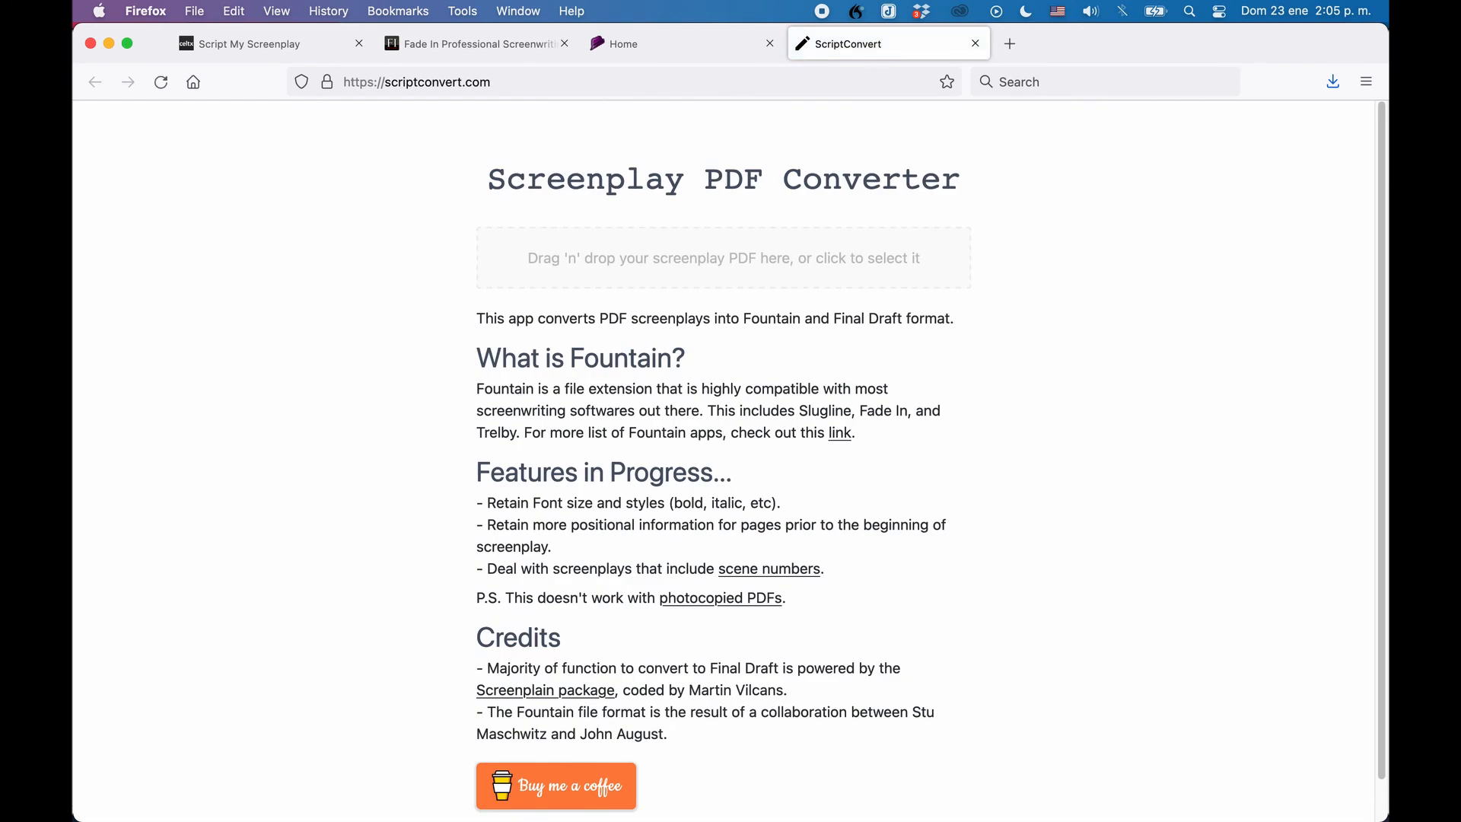
pyautogui.moveTo(936, 145)
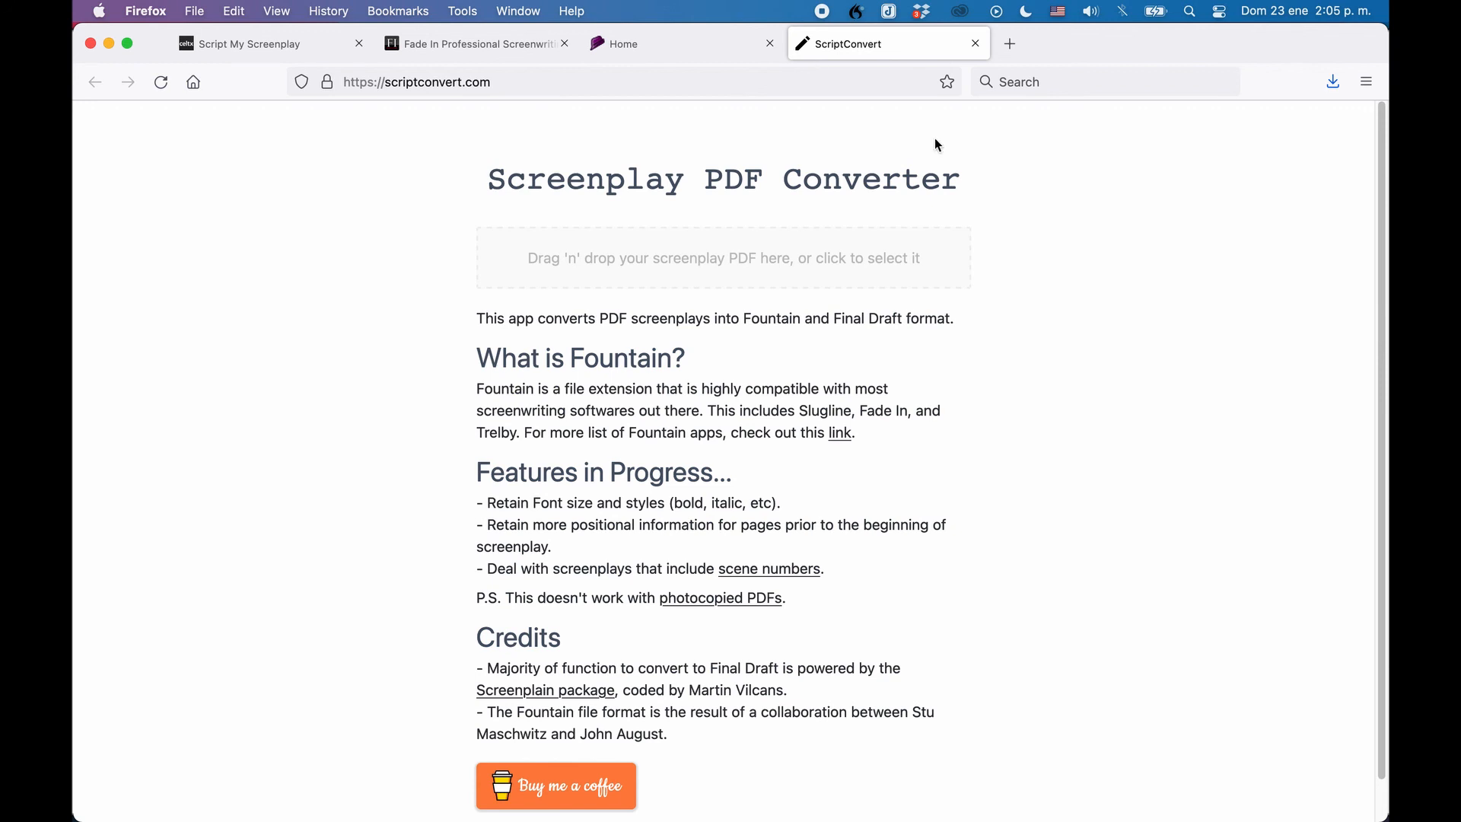
pyautogui.moveTo(978, 227)
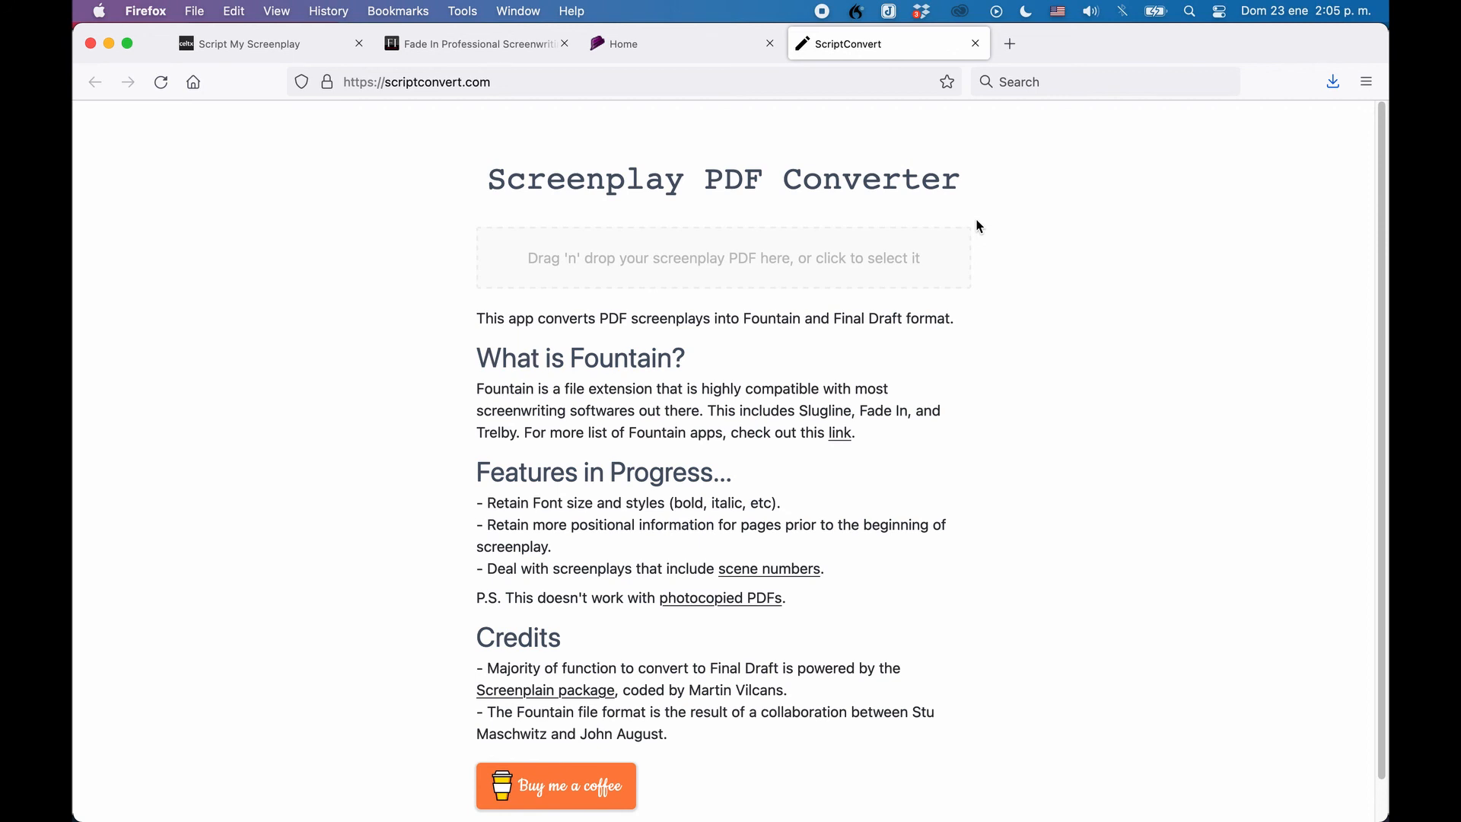
pyautogui.moveTo(659, 165)
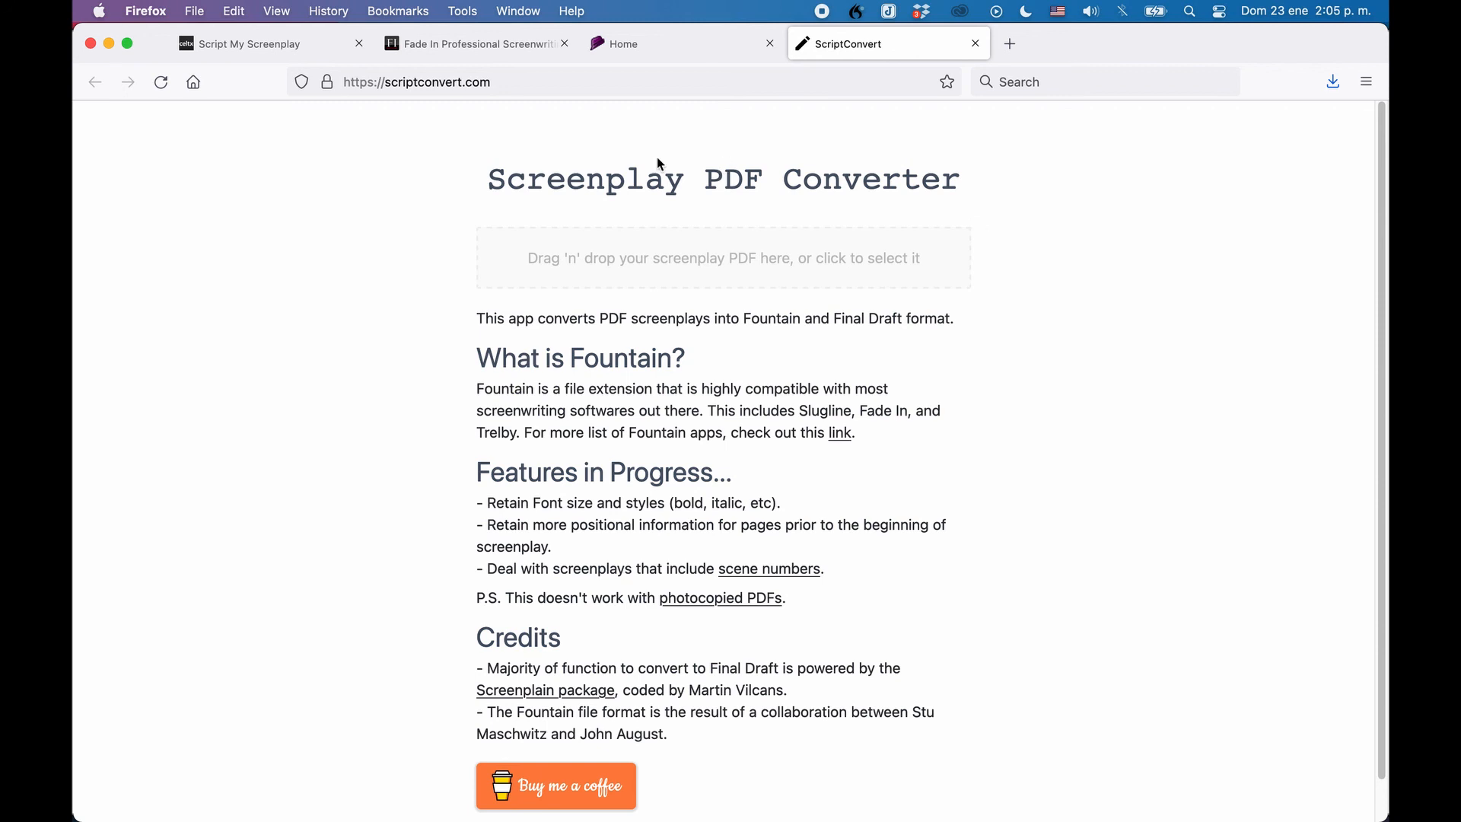
pyautogui.click(248, 44)
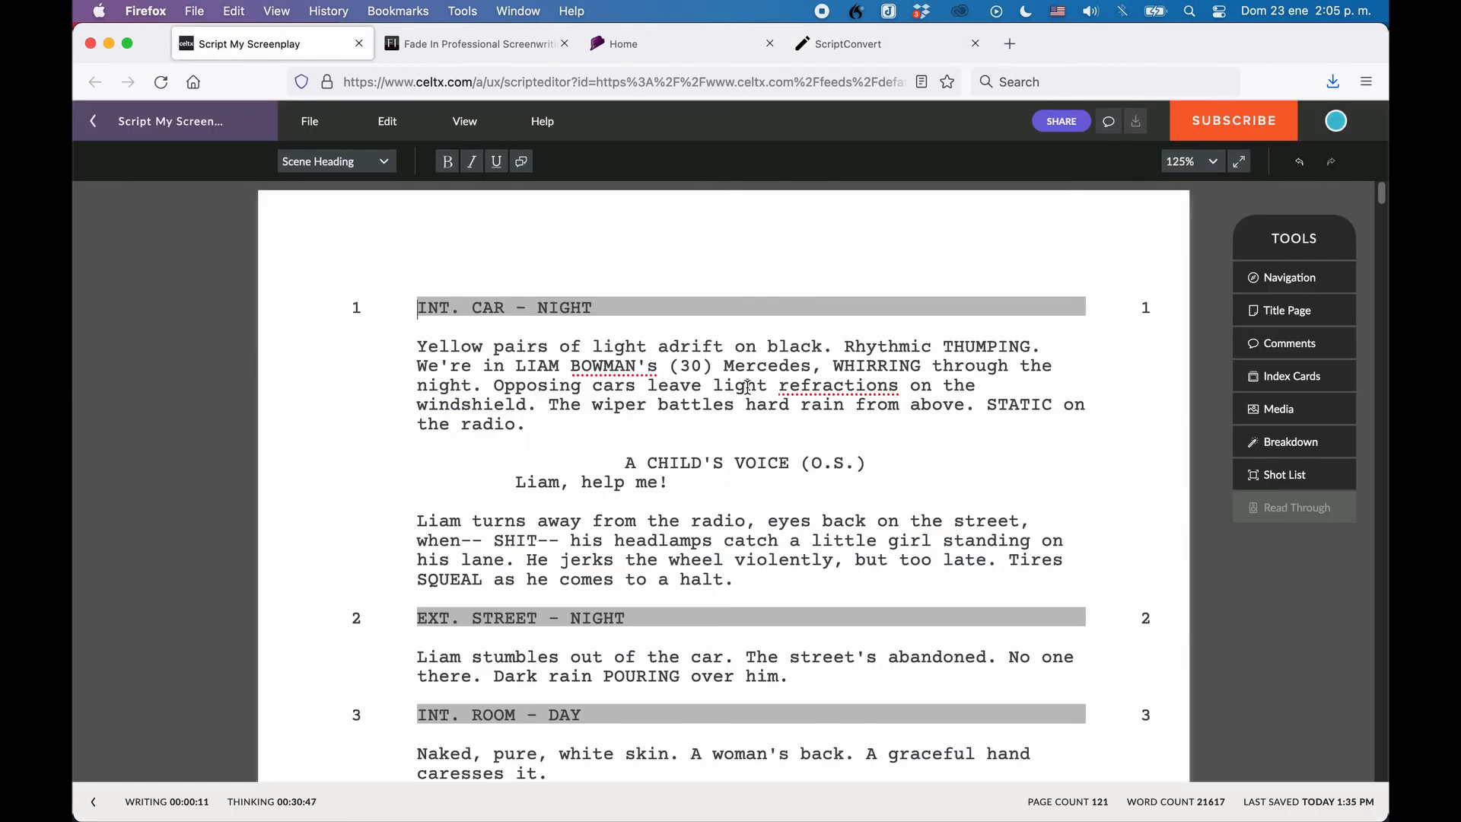